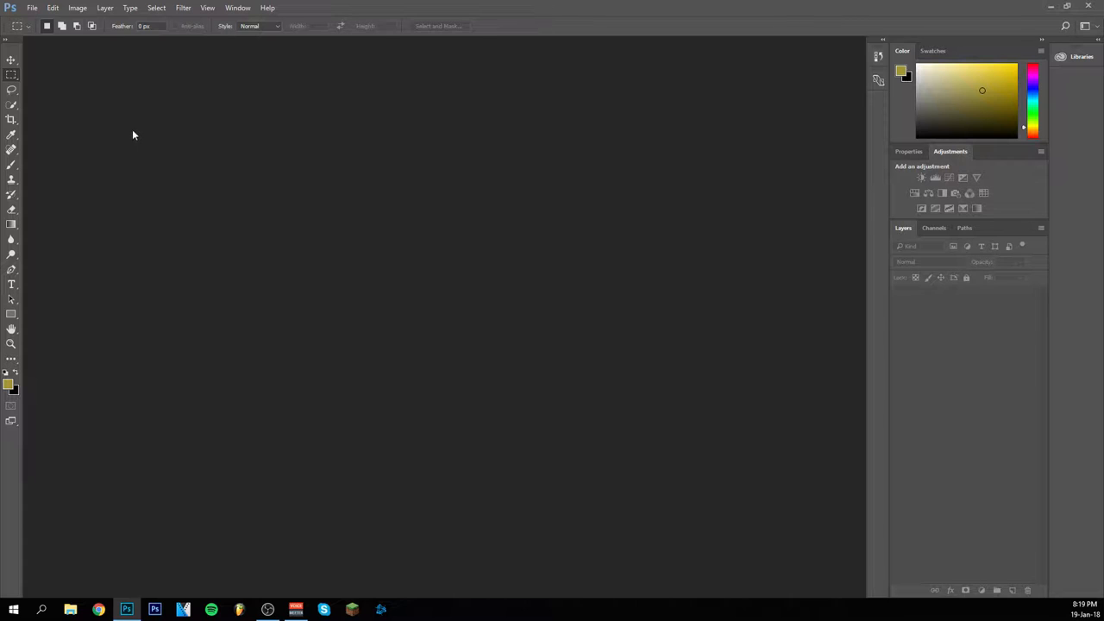
pyautogui.moveTo(91, 109)
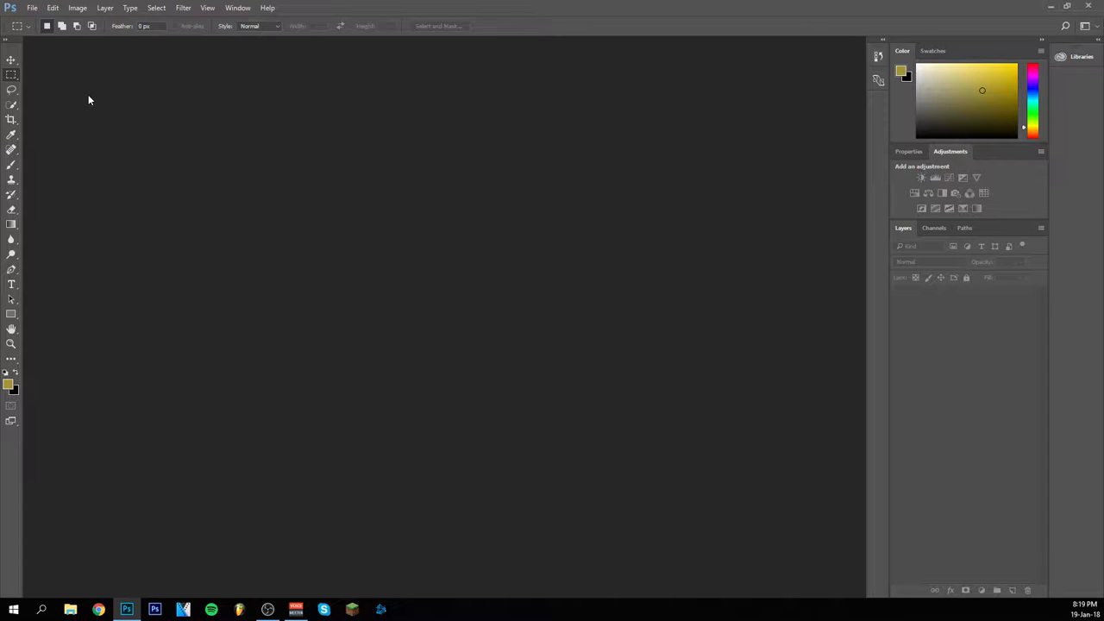
pyautogui.moveTo(99, 106)
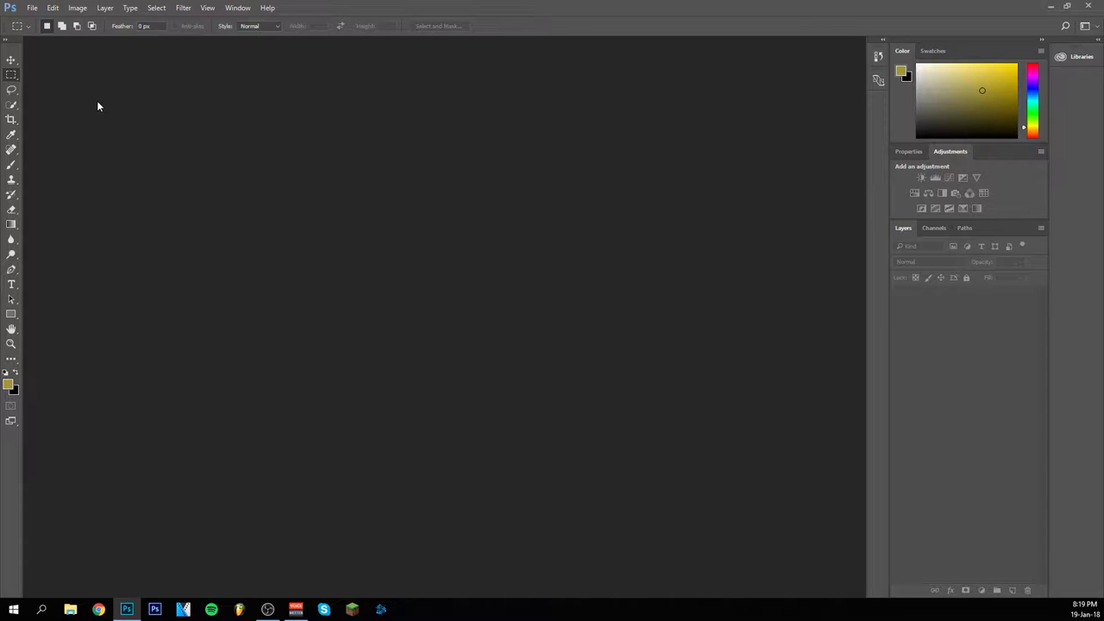
pyautogui.moveTo(84, 100)
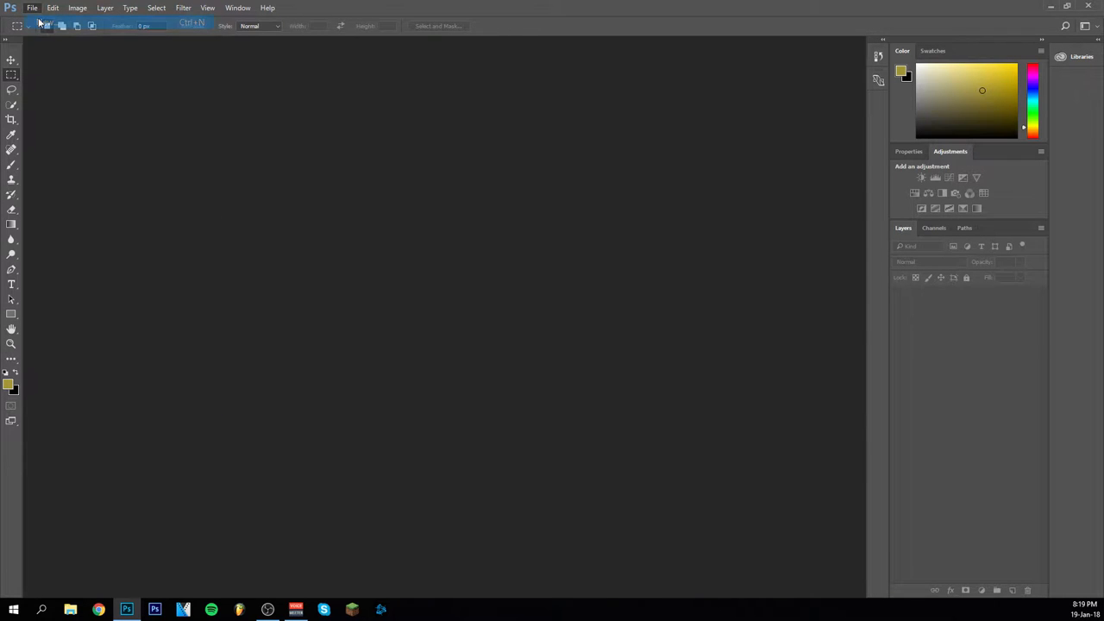
# - Set up a new 1920×1080 px document at 300 ppi, RGB 16-bit, white background
pyautogui.click(44, 22)
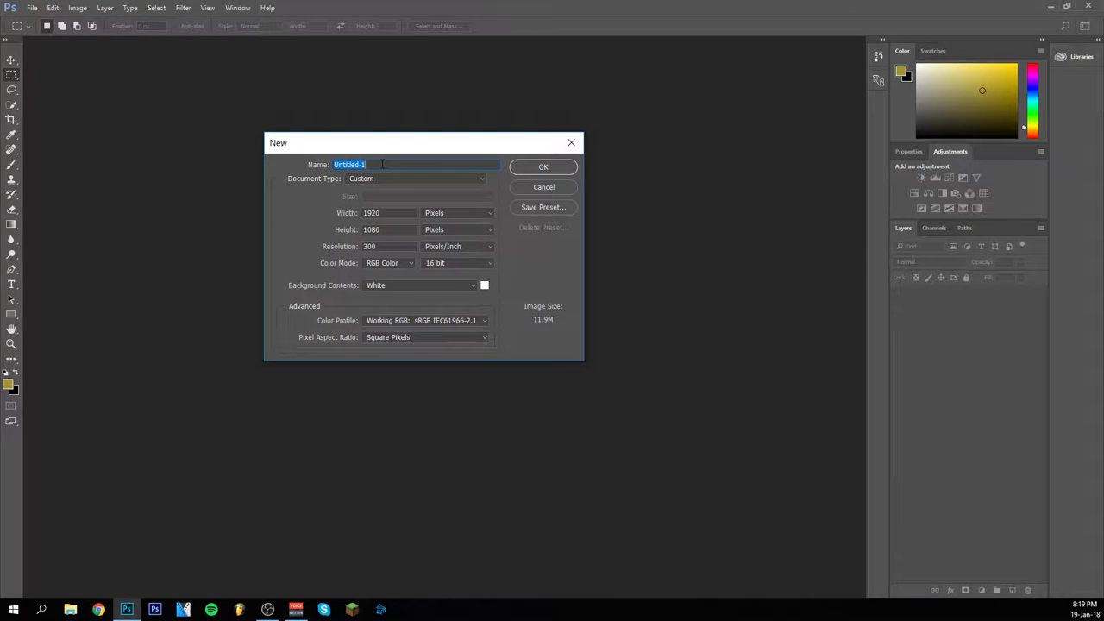
pyautogui.moveTo(427, 185)
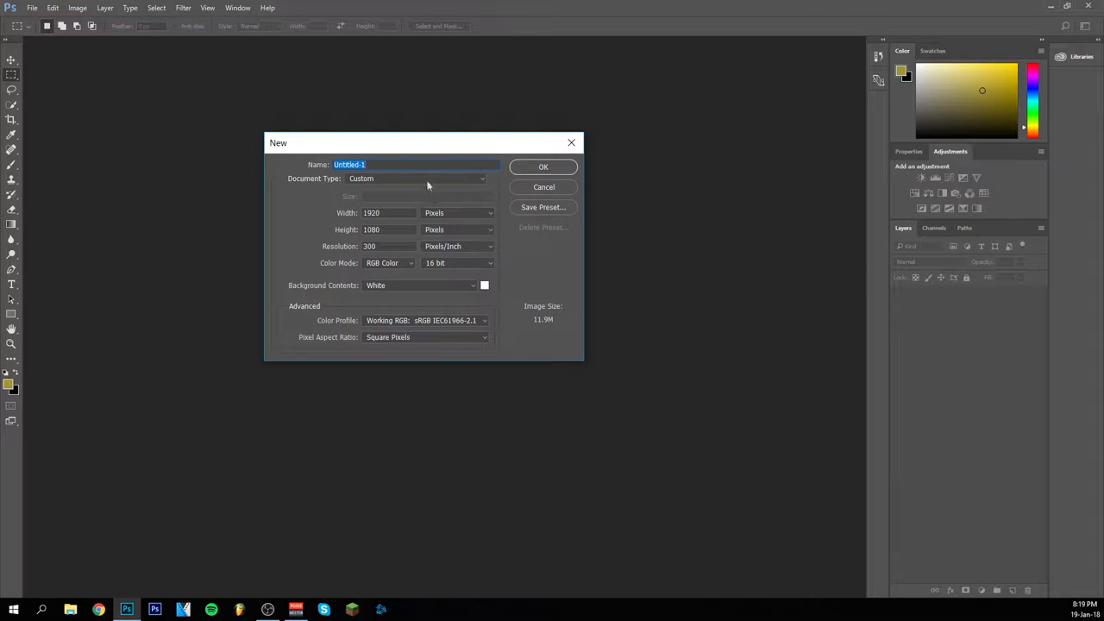
pyautogui.moveTo(381, 163)
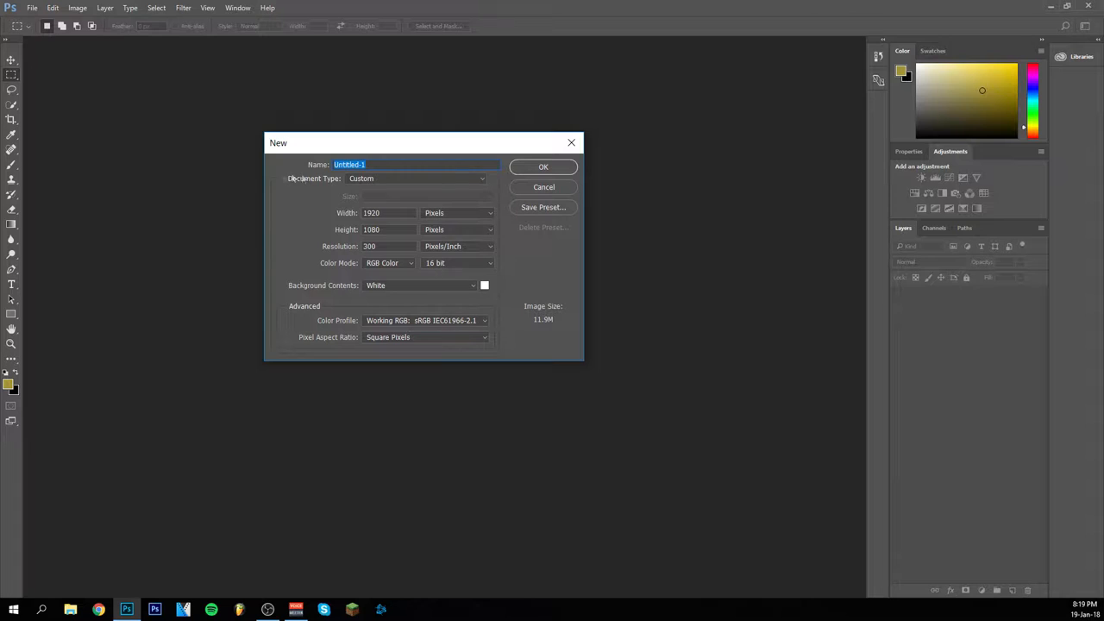
pyautogui.moveTo(384, 227)
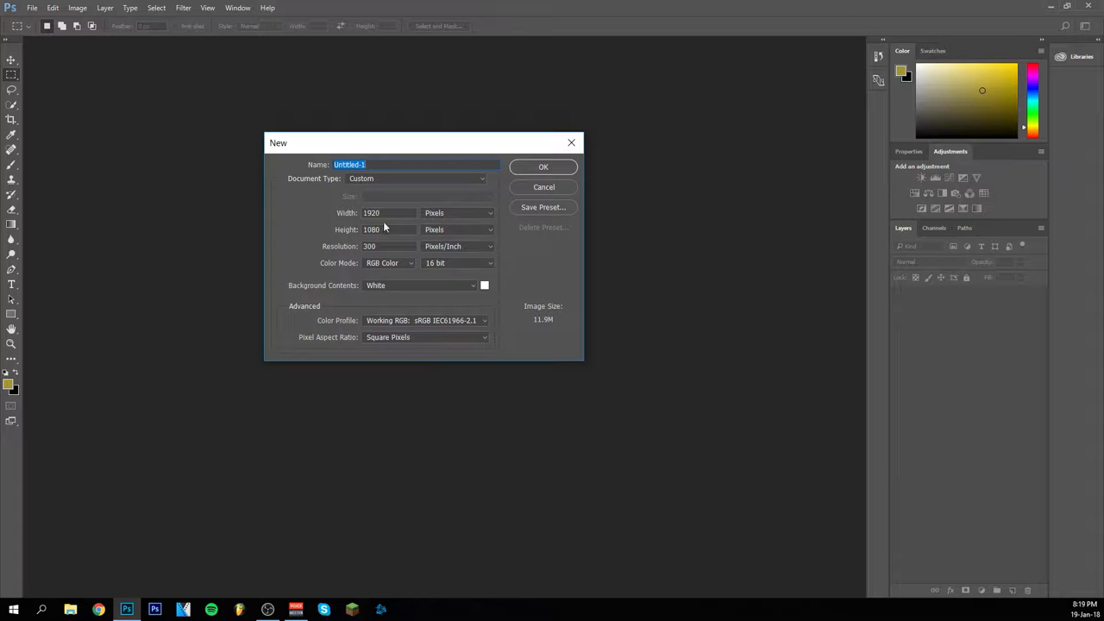
pyautogui.moveTo(387, 213)
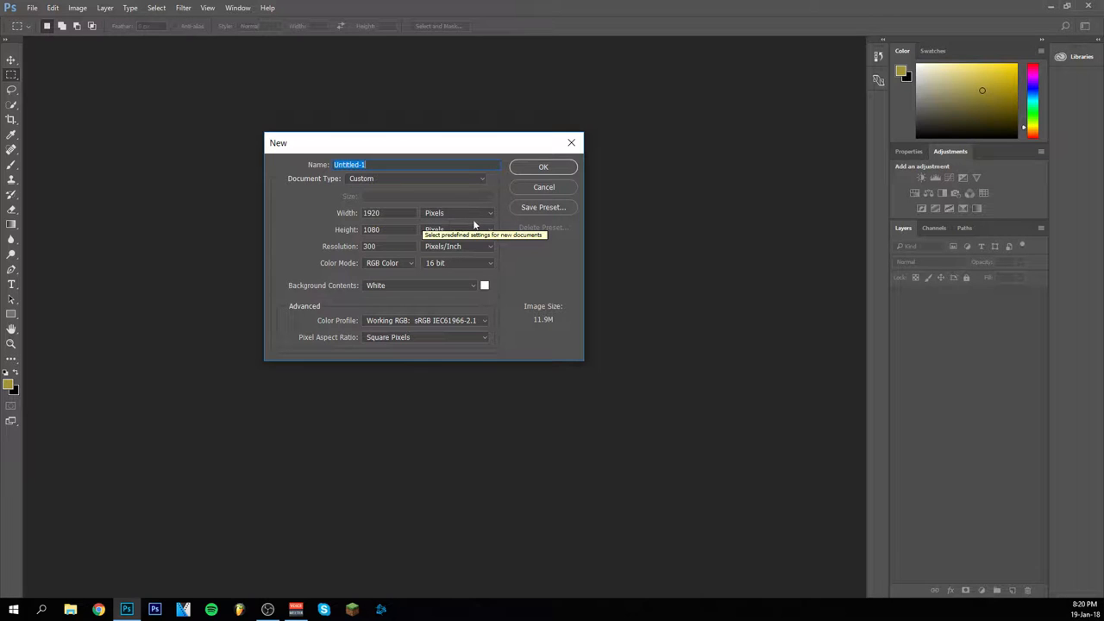
pyautogui.moveTo(401, 247)
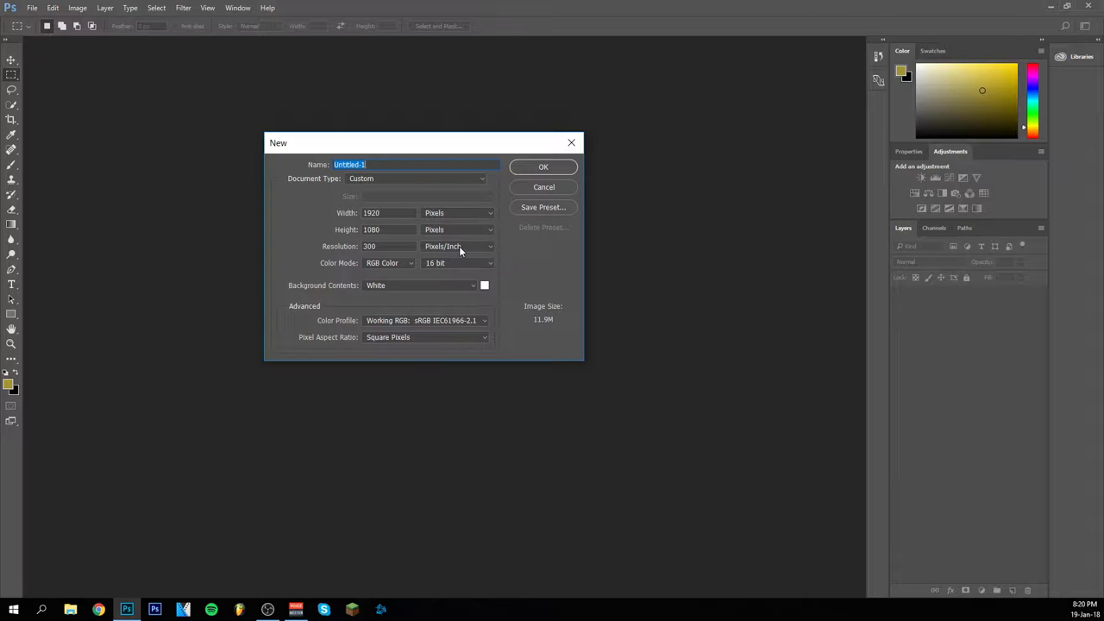
pyautogui.moveTo(420, 272)
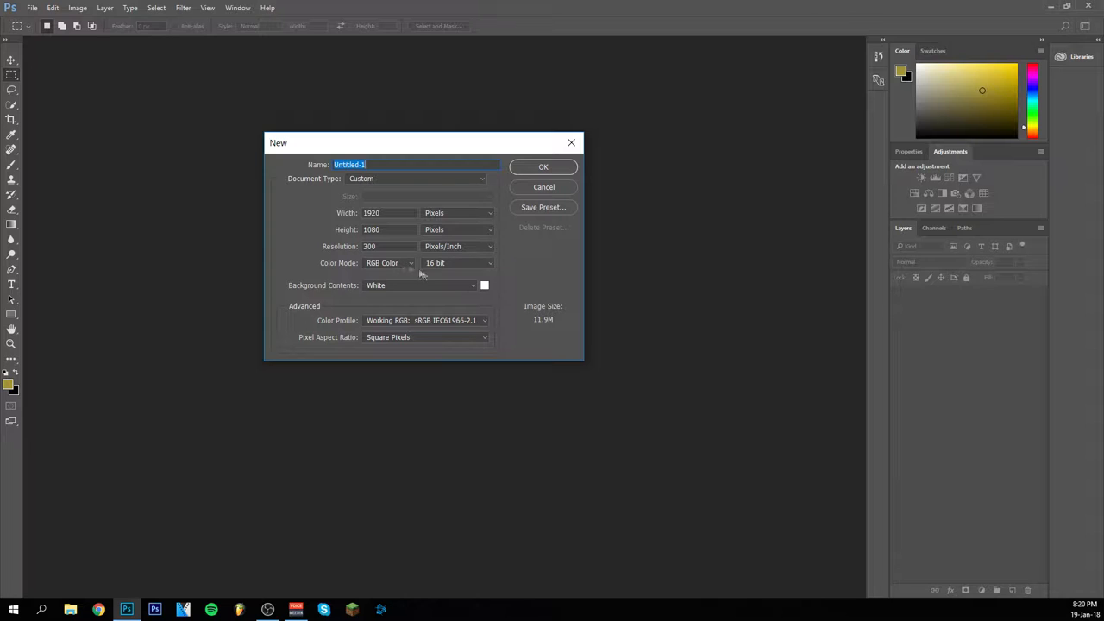
pyautogui.moveTo(339, 246)
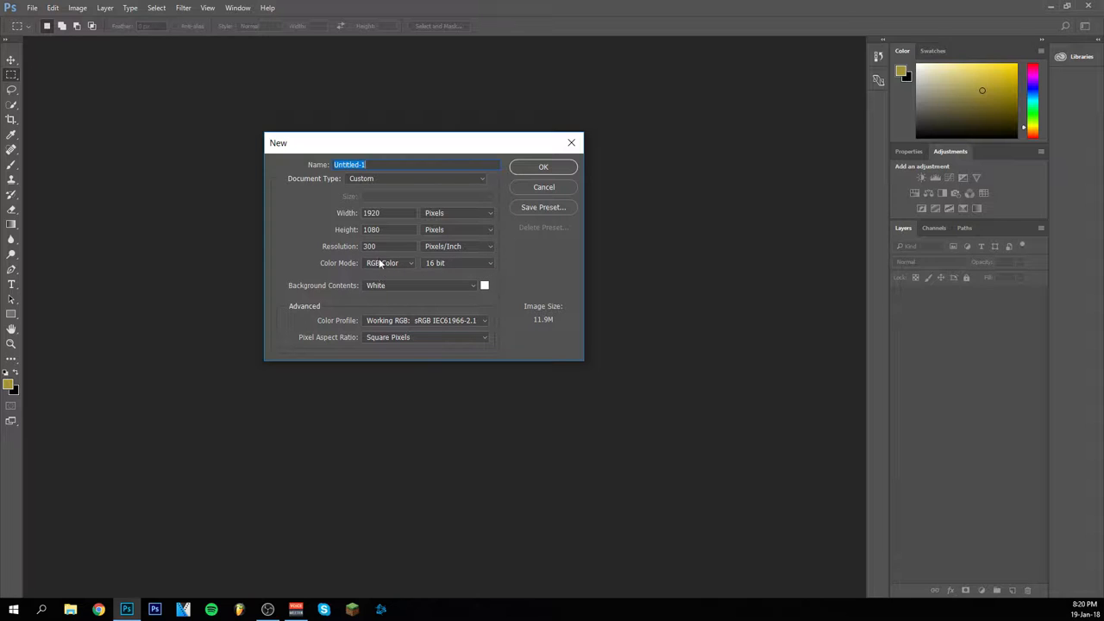
pyautogui.moveTo(393, 275)
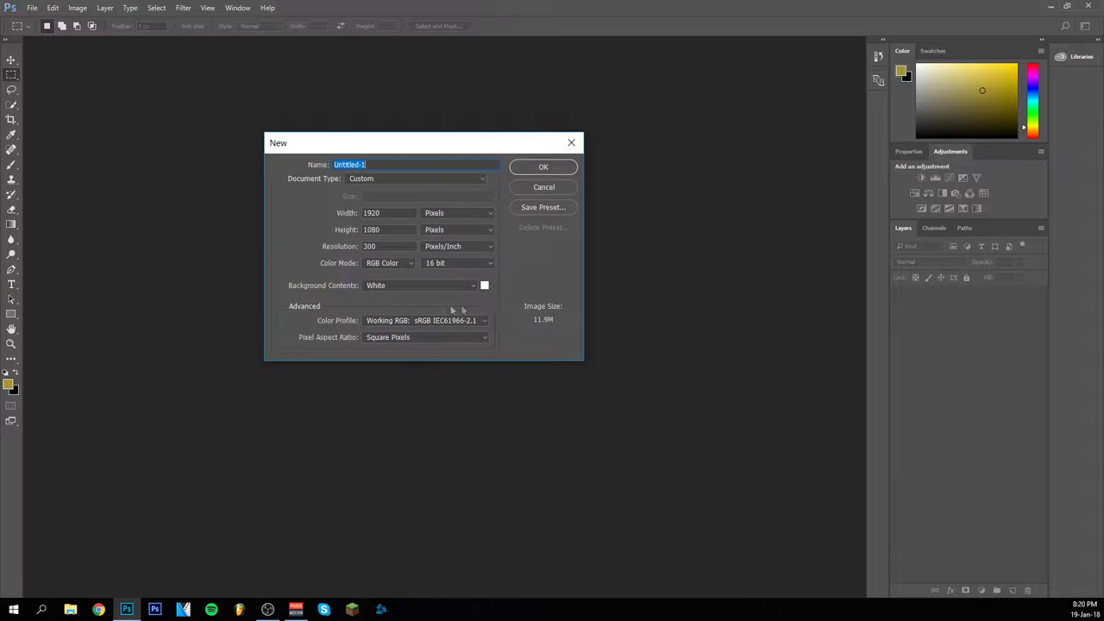
pyautogui.moveTo(556, 177)
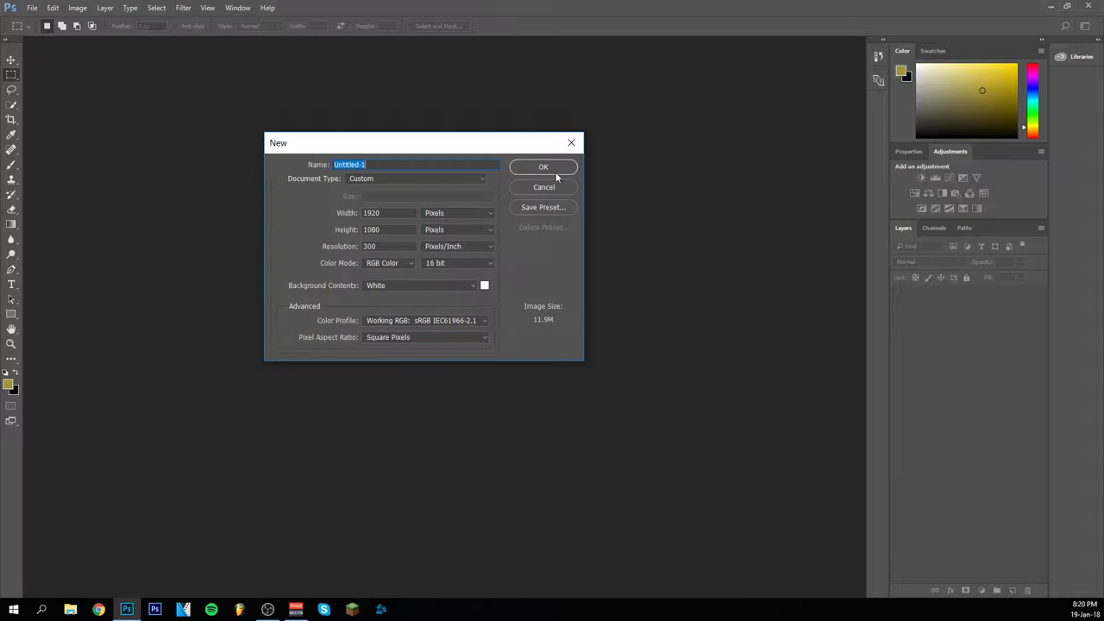
# - Create the 1920×1080 white canvas and place the Brooklyn Bridge photo as a linked layer
pyautogui.click(543, 167)
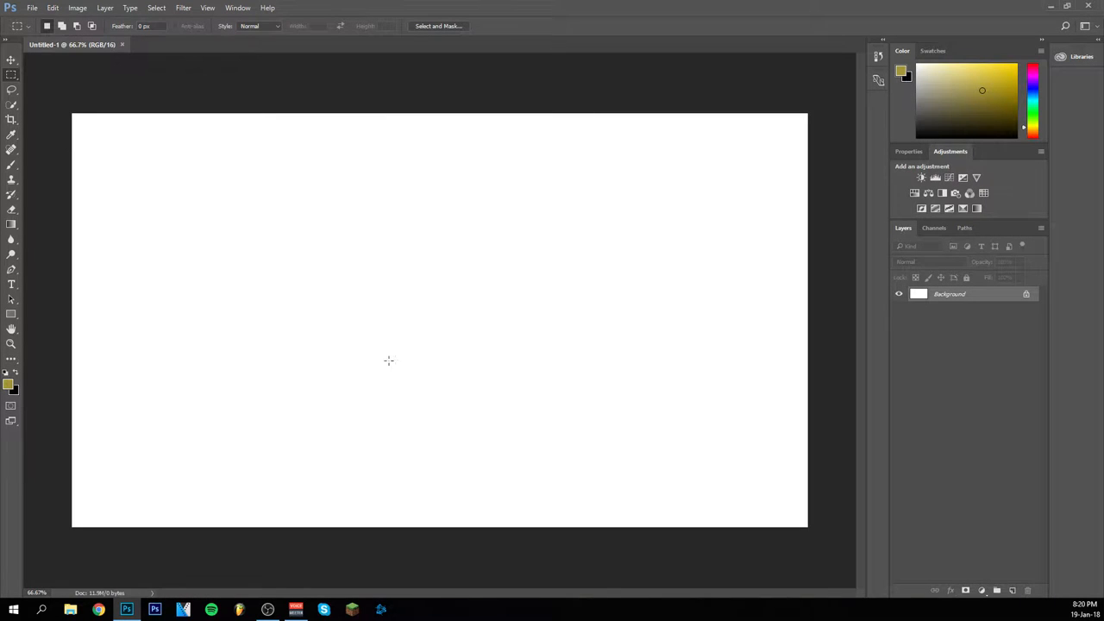
pyautogui.moveTo(478, 383)
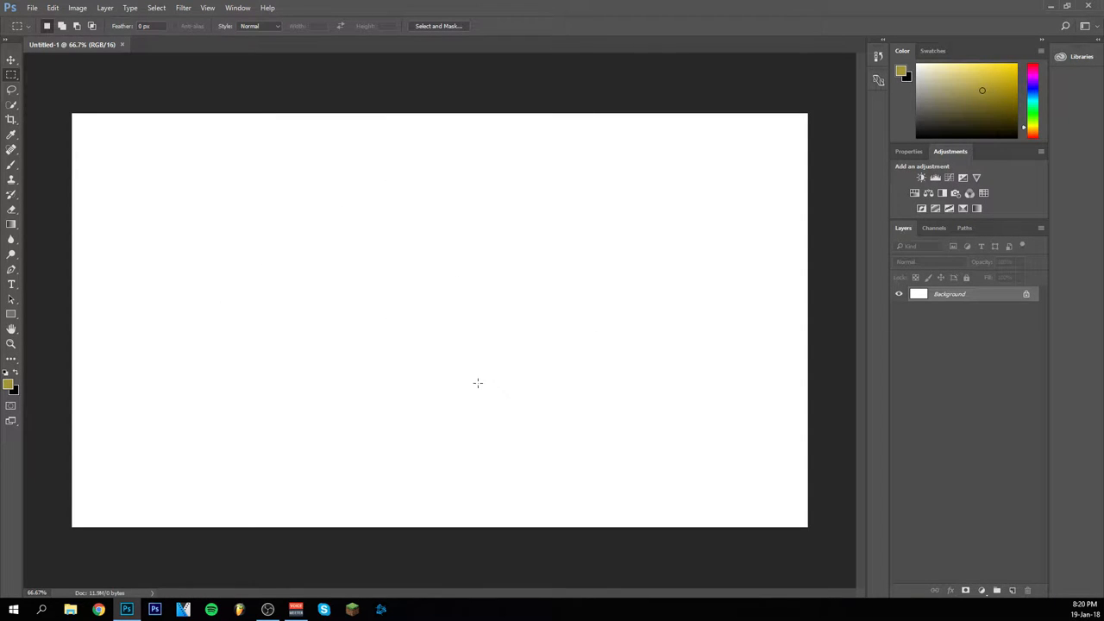
pyautogui.moveTo(697, 581)
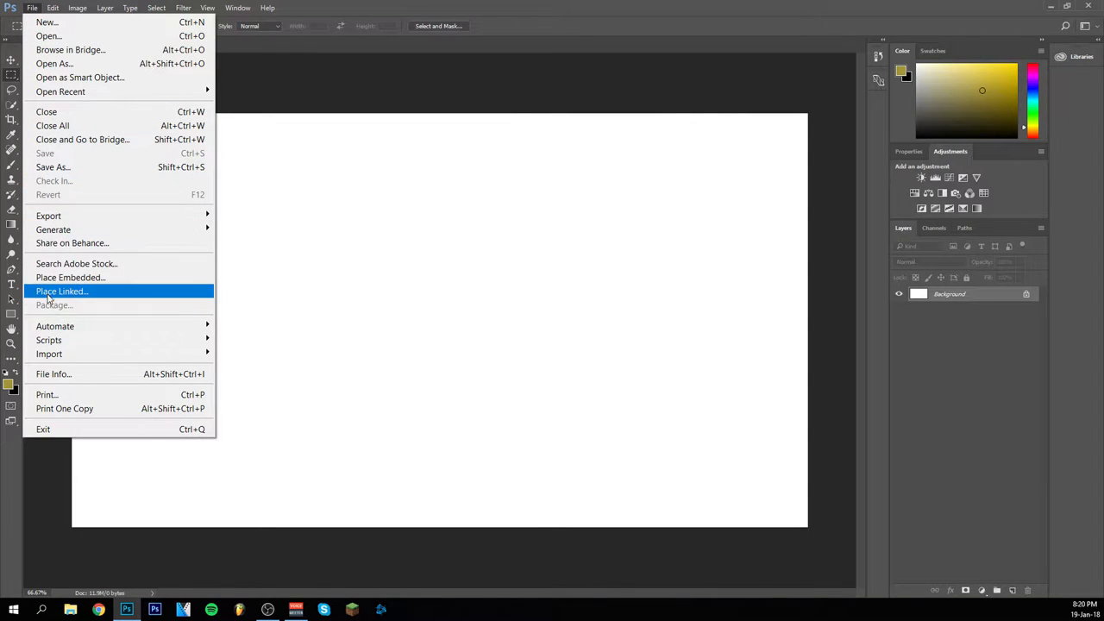
pyautogui.click(61, 291)
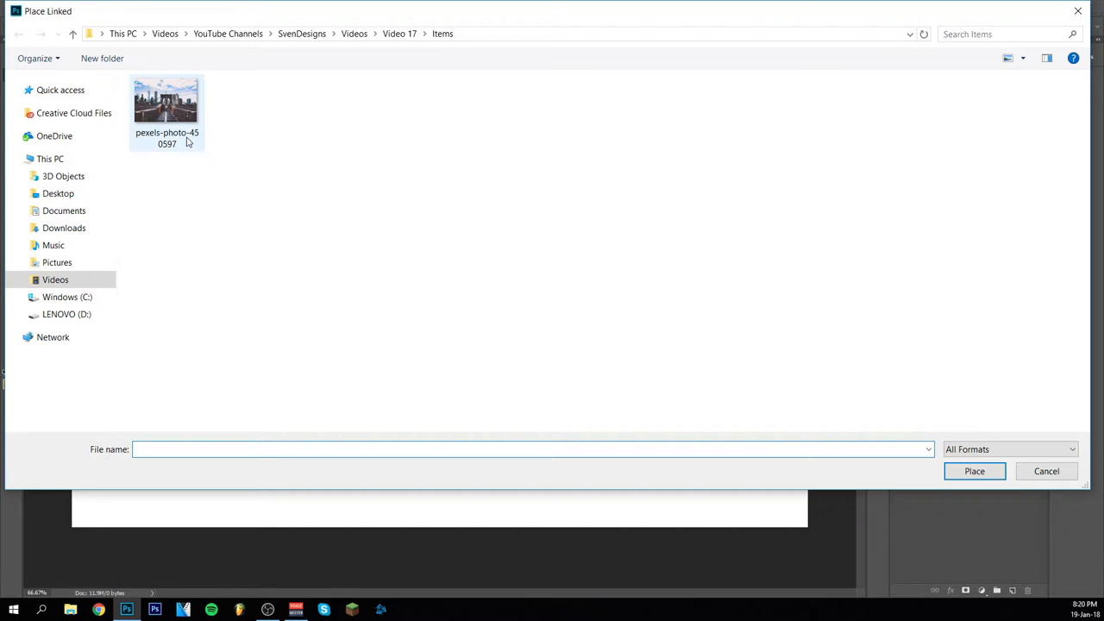
pyautogui.click(974, 471)
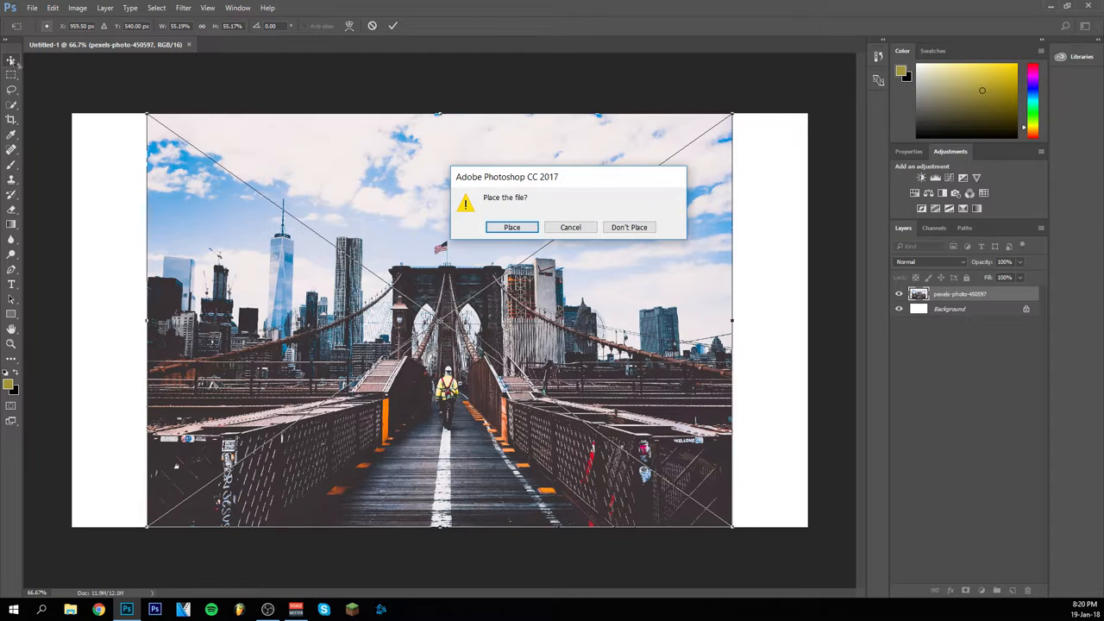
# - Confirm the placed bridge photo and scale it up to fill the whole canvas
pyautogui.click(512, 227)
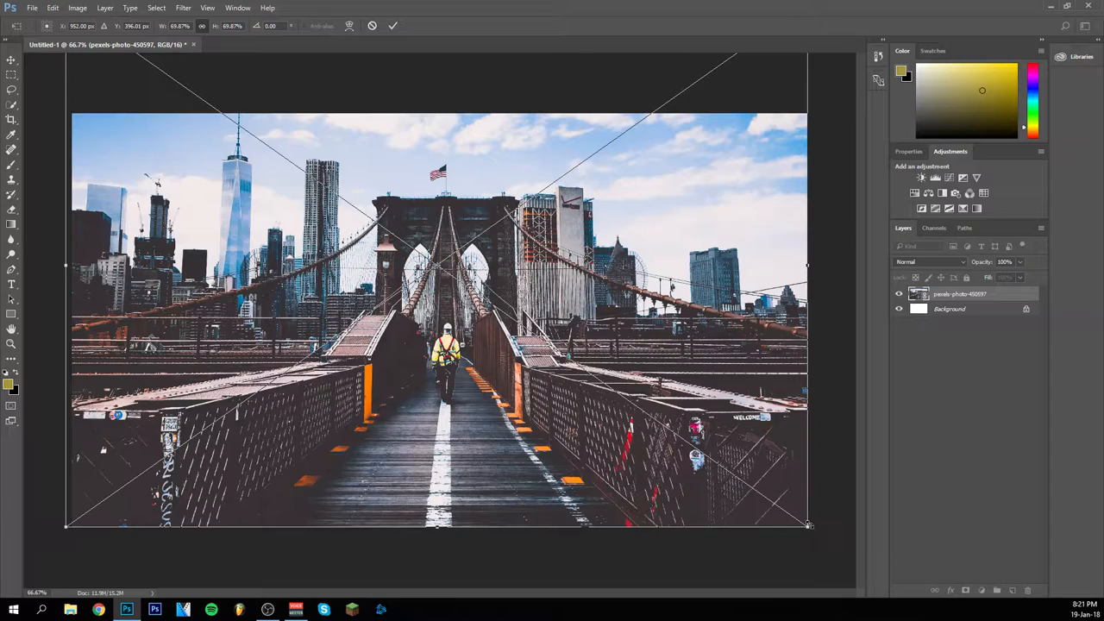
pyautogui.moveTo(810, 526); pyautogui.dragTo(852, 561)
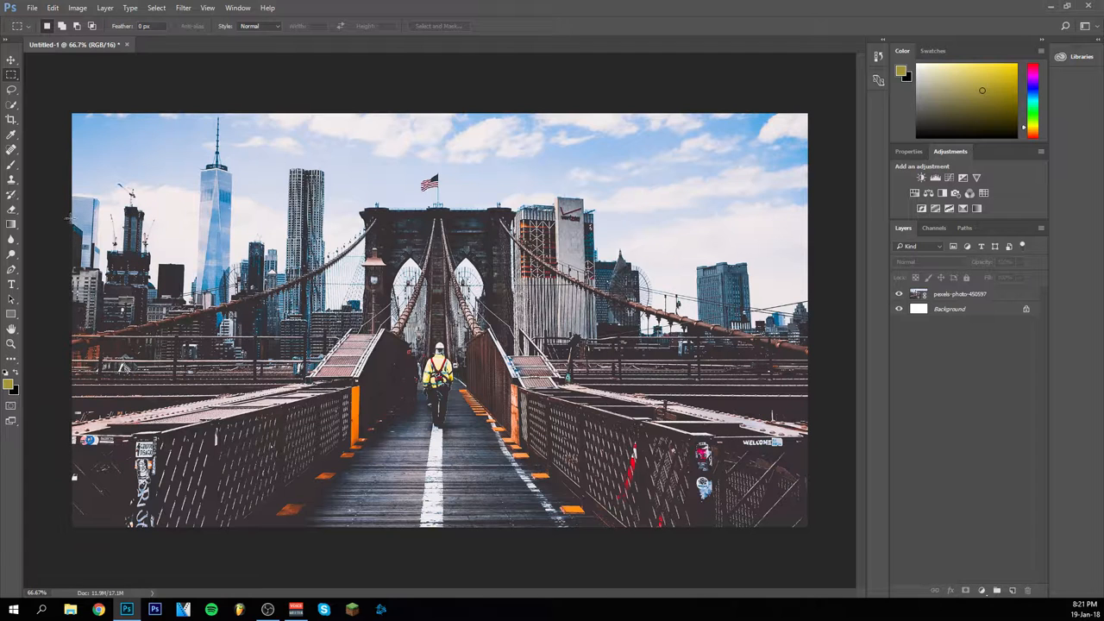
# - Draw a rectangular marquee band spanning the full canvas width across the photo's middle
pyautogui.moveTo(73, 217); pyautogui.dragTo(681, 410)
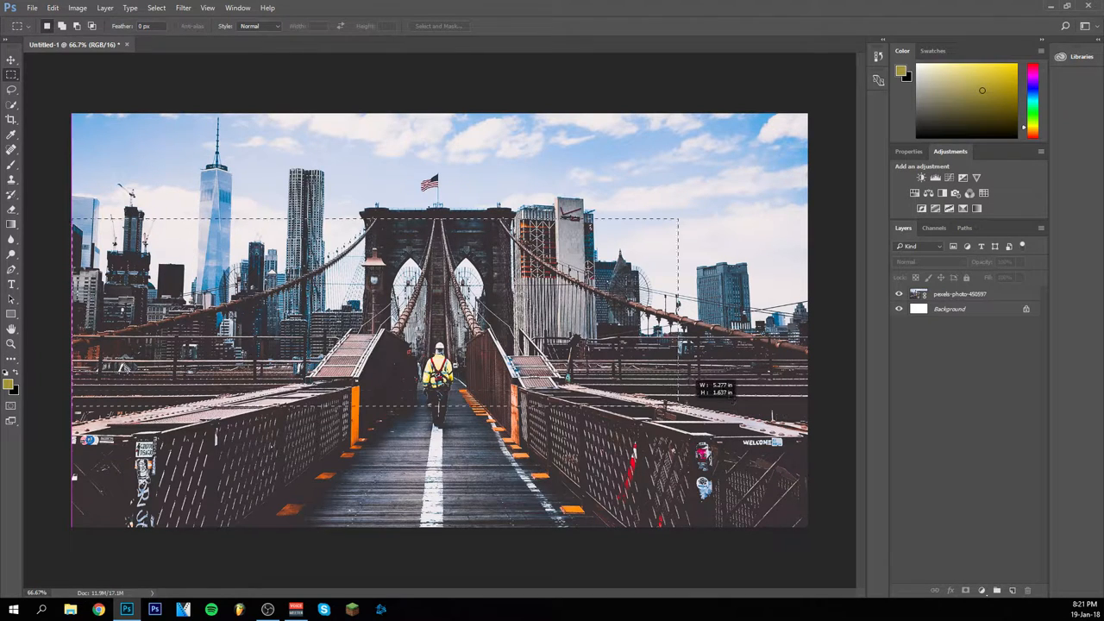
pyautogui.moveTo(677, 397); pyautogui.dragTo(806, 370)
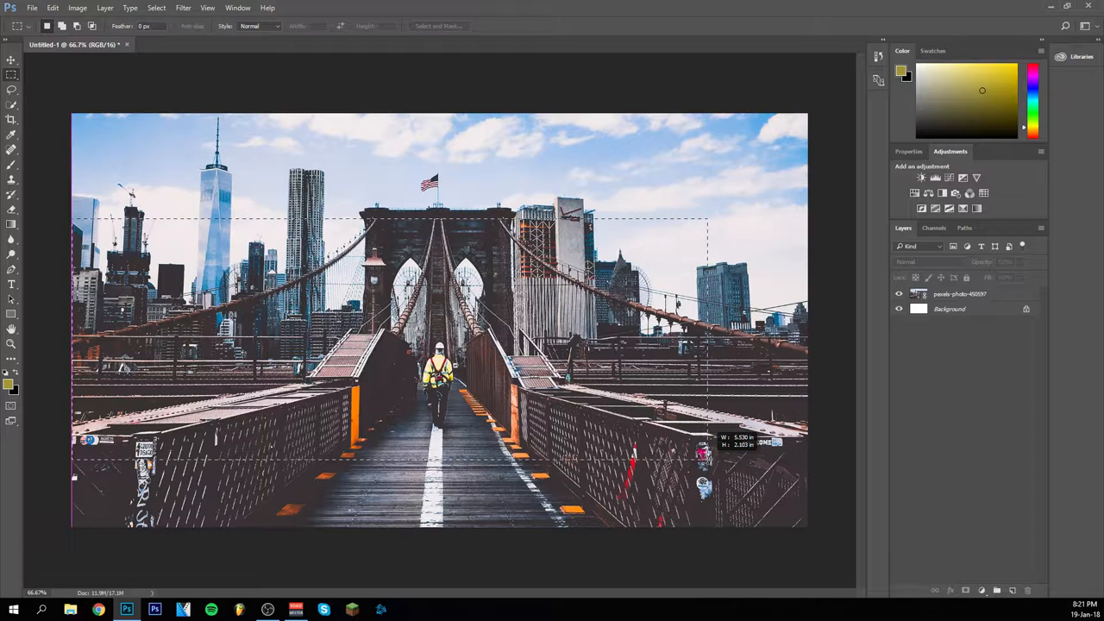
pyautogui.moveTo(708, 452); pyautogui.dragTo(807, 453)
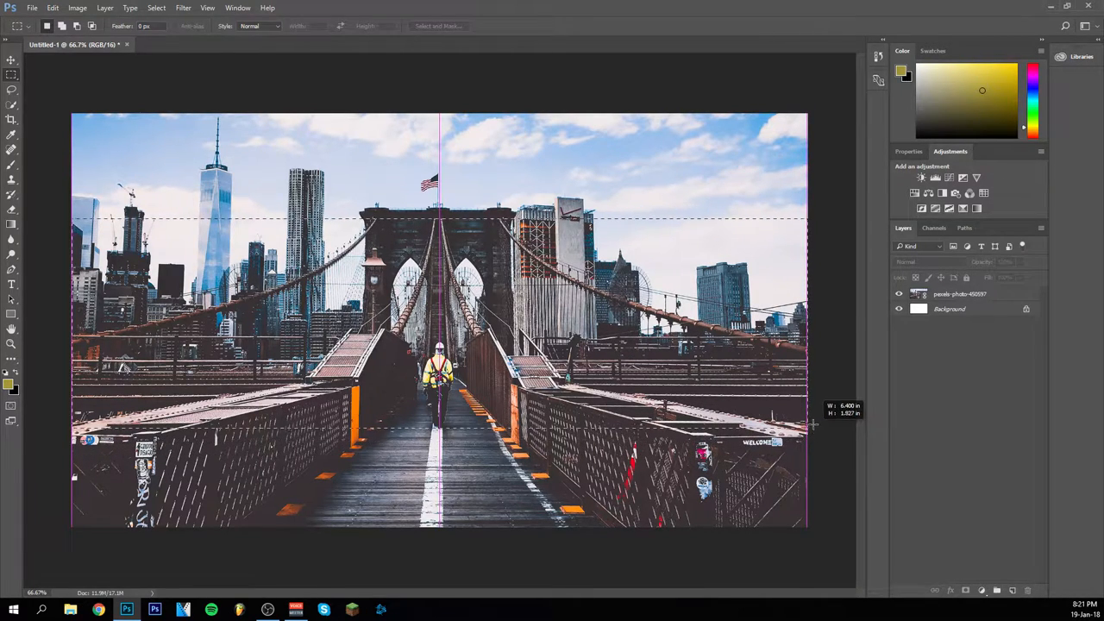
pyautogui.moveTo(815, 423); pyautogui.dragTo(815, 417)
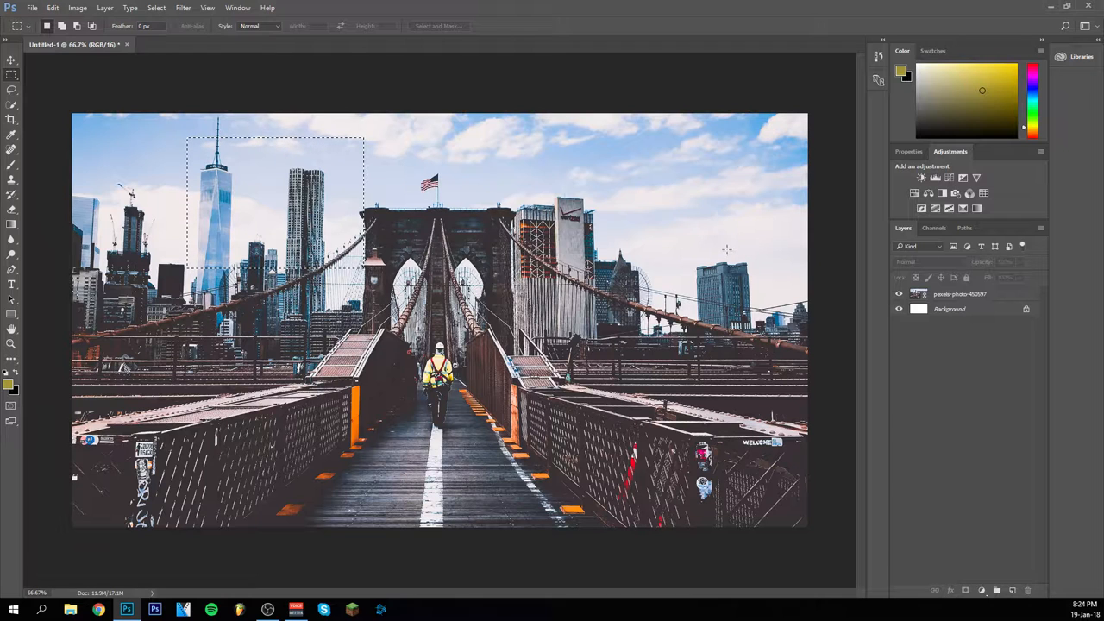
pyautogui.moveTo(556, 45)
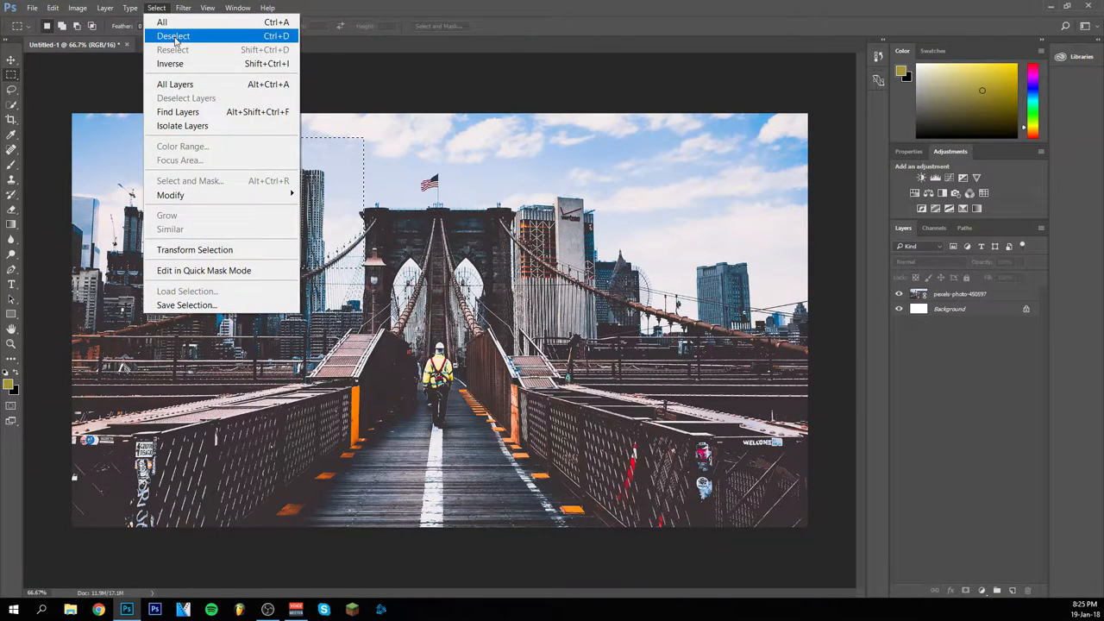
# - Clear the old marquee and activate the bridge photo layer with the middle band outlined
pyautogui.click(173, 36)
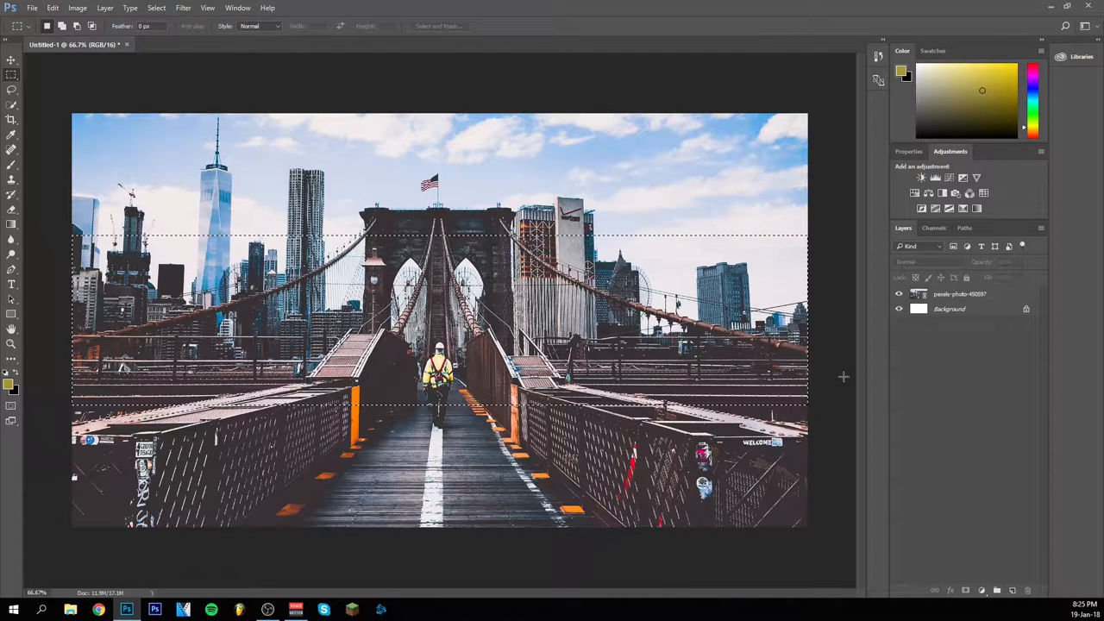
pyautogui.click(183, 8)
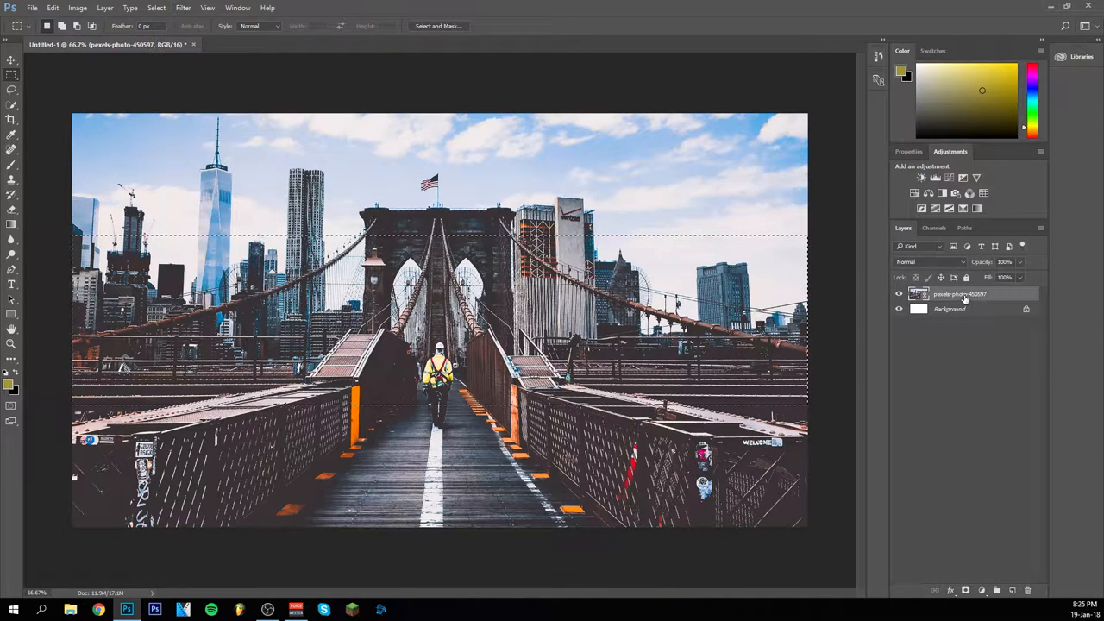
# - Convert the bridge photo for Smart Filters and apply a 3-pixel Gaussian Blur
pyautogui.click(183, 7)
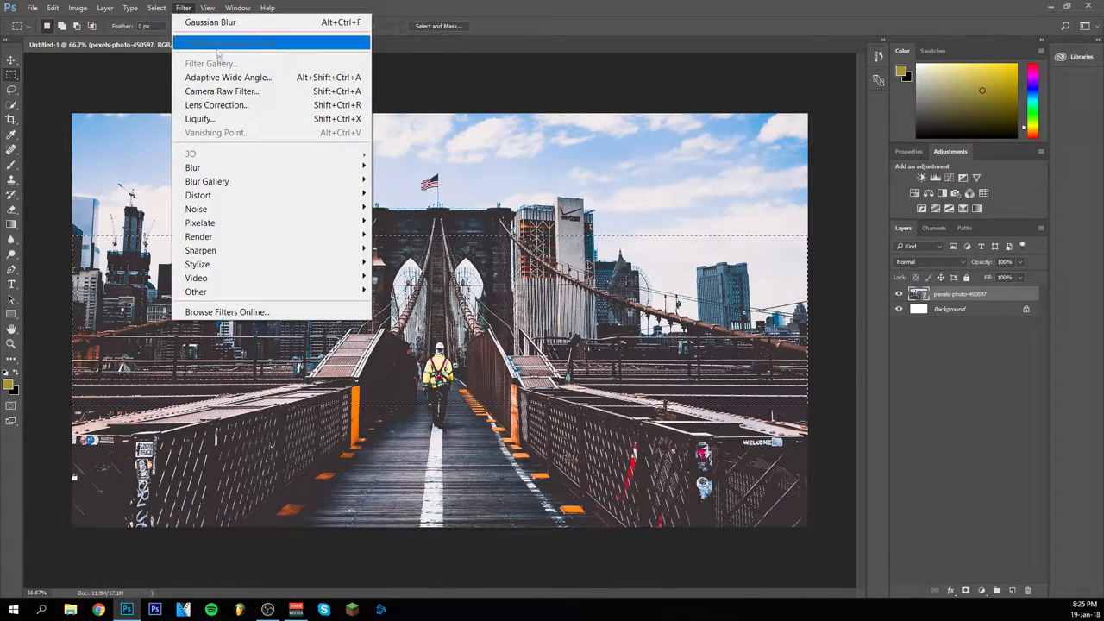
pyautogui.moveTo(218, 163)
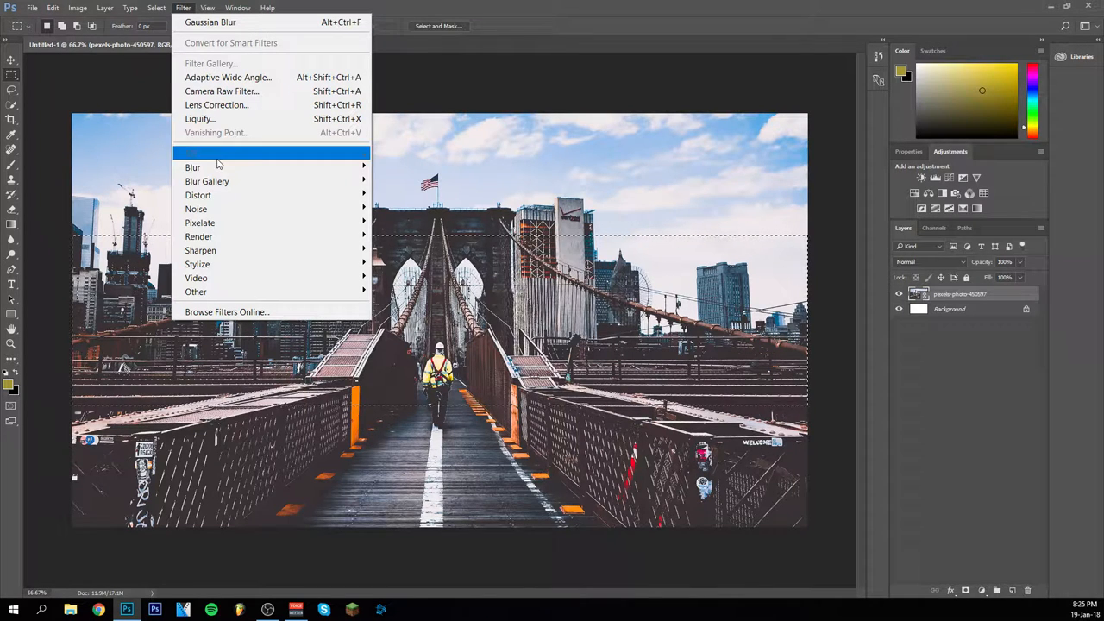
pyautogui.moveTo(193, 167)
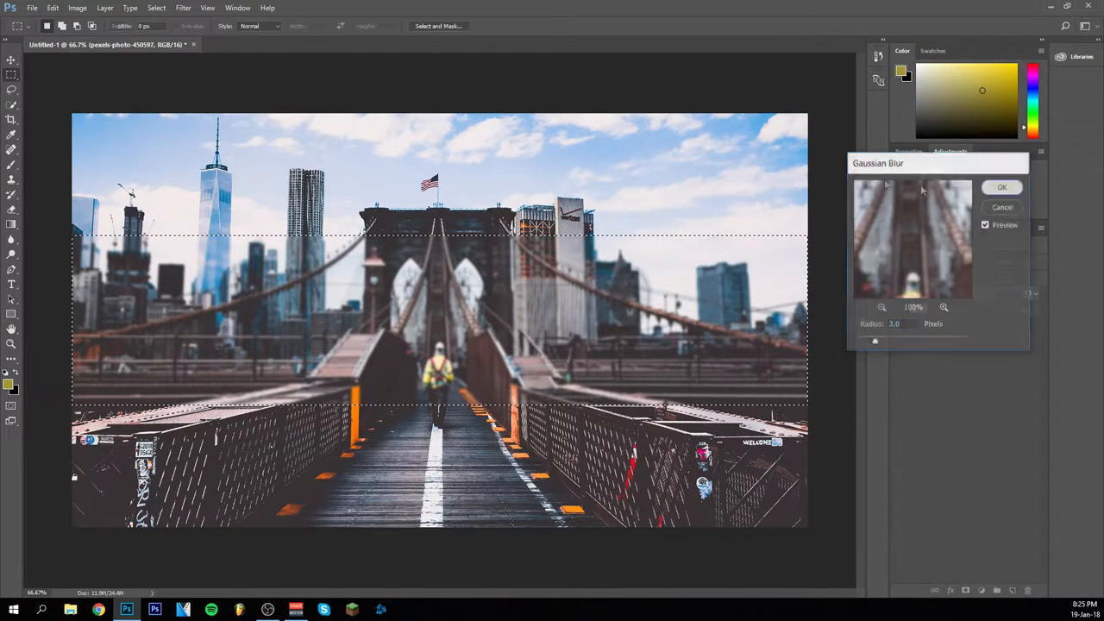
pyautogui.click(1001, 187)
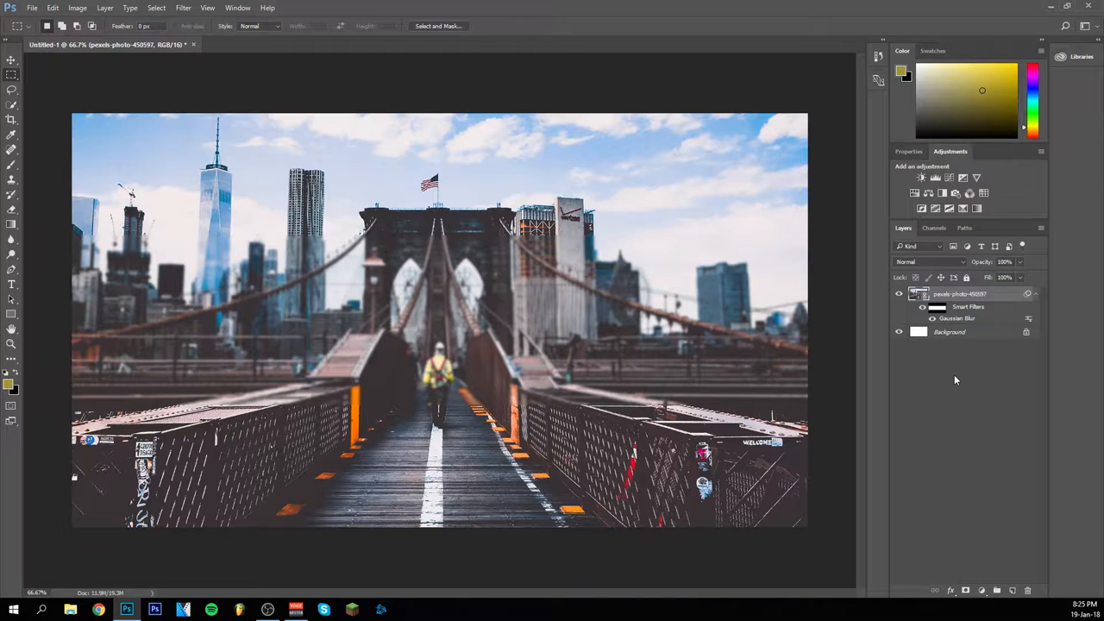
pyautogui.moveTo(881, 379)
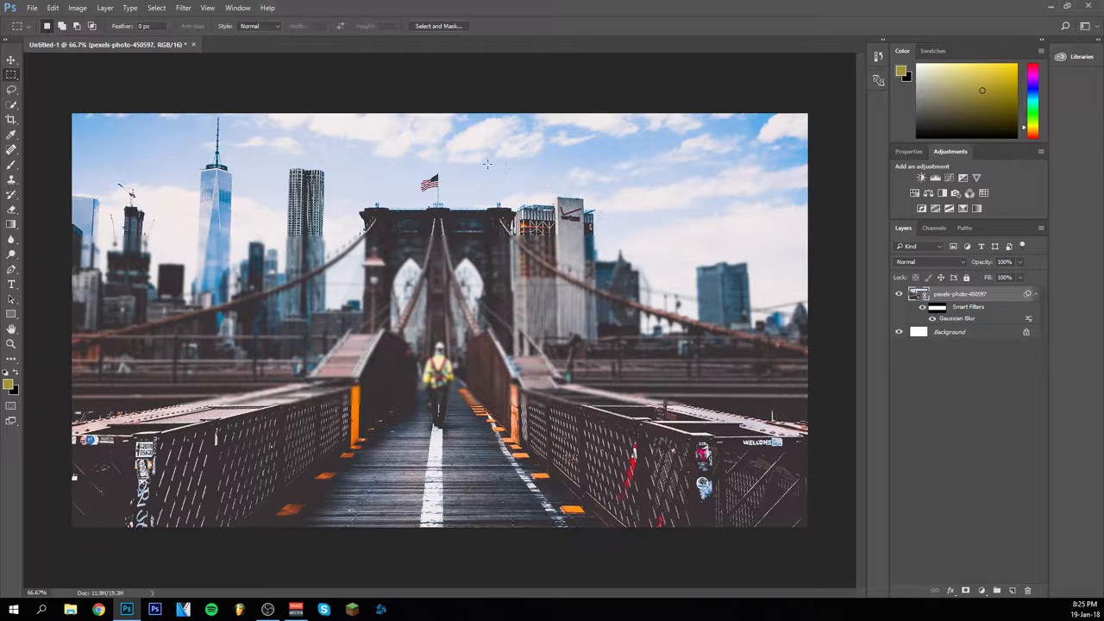
pyautogui.moveTo(786, 334)
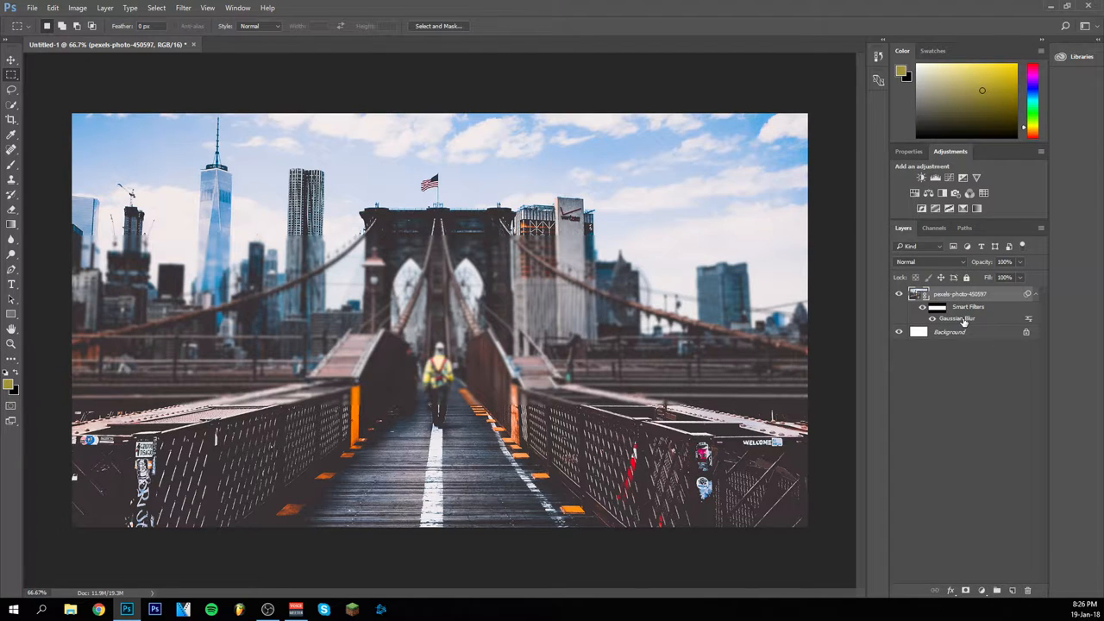
# - Reopen the Gaussian Blur smart filter and raise its radius to 6 pixels
pyautogui.doubleClick(956, 318)
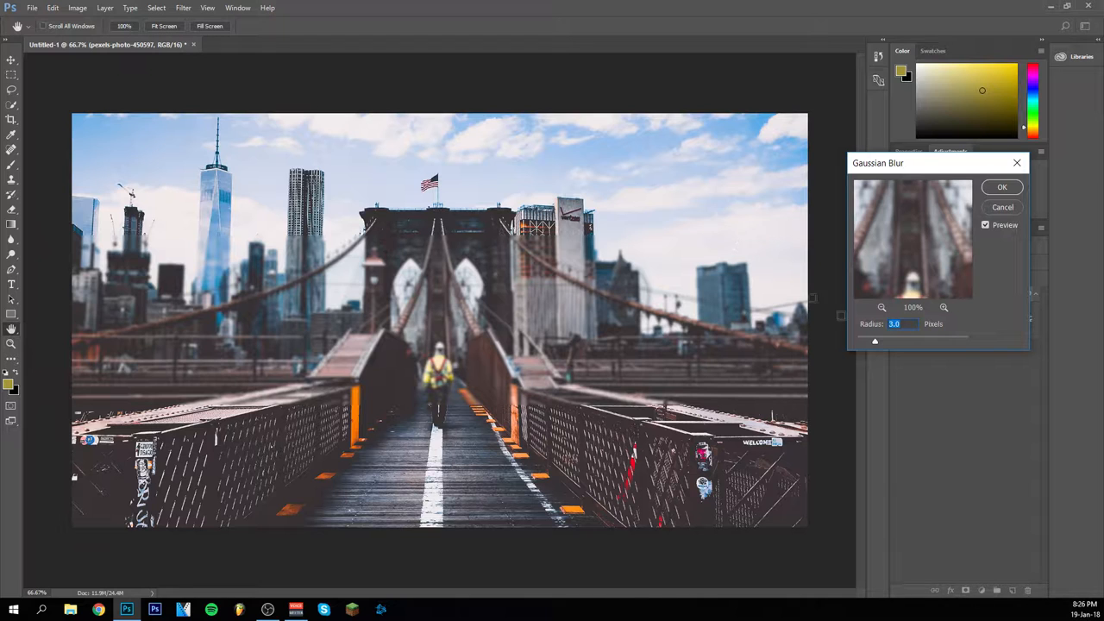
pyautogui.moveTo(877, 163); pyautogui.dragTo(858, 341)
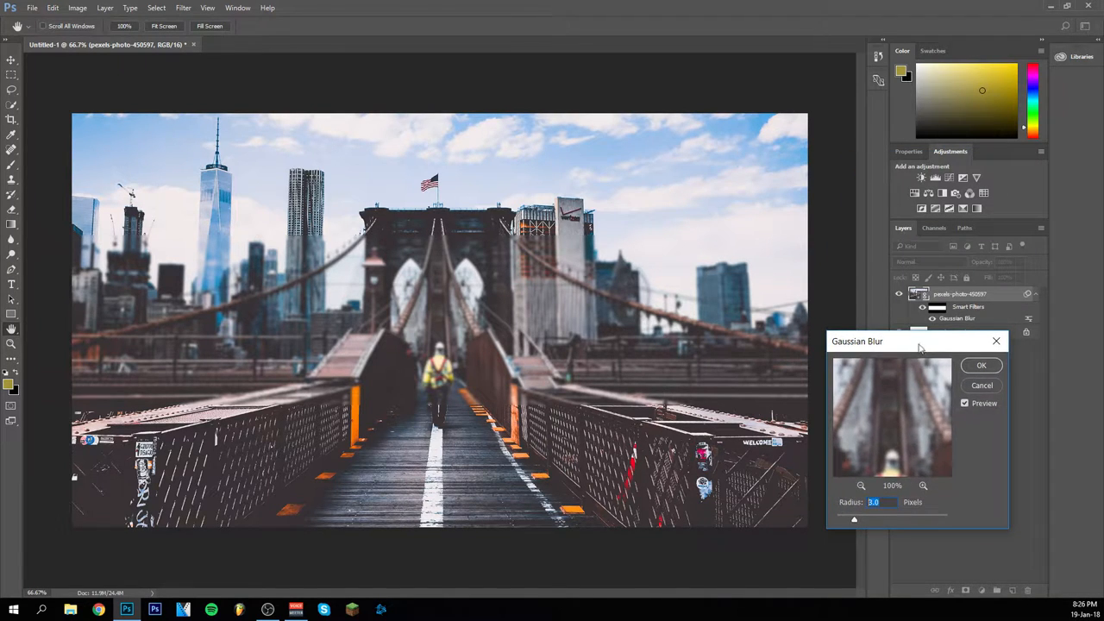
pyautogui.moveTo(897, 340); pyautogui.dragTo(897, 386)
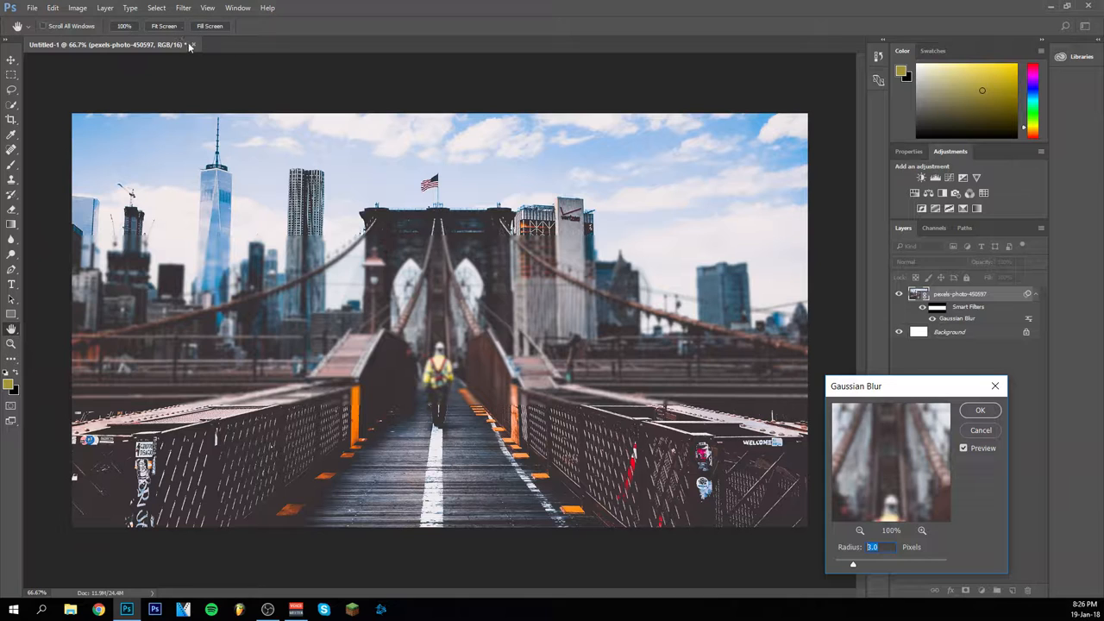
pyautogui.click(183, 8)
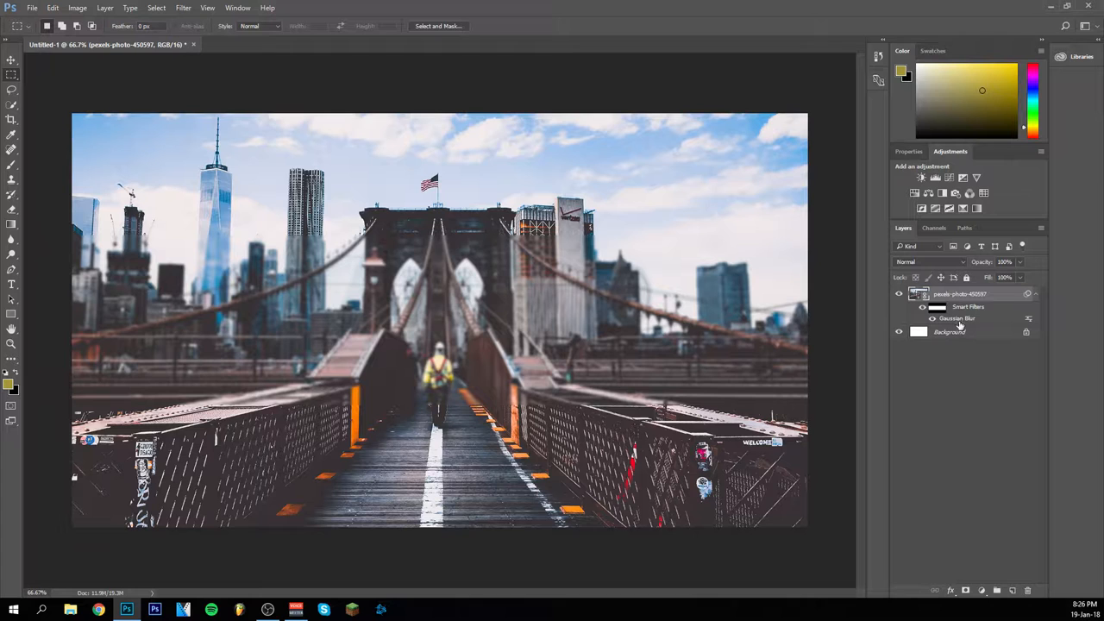
pyautogui.doubleClick(958, 318)
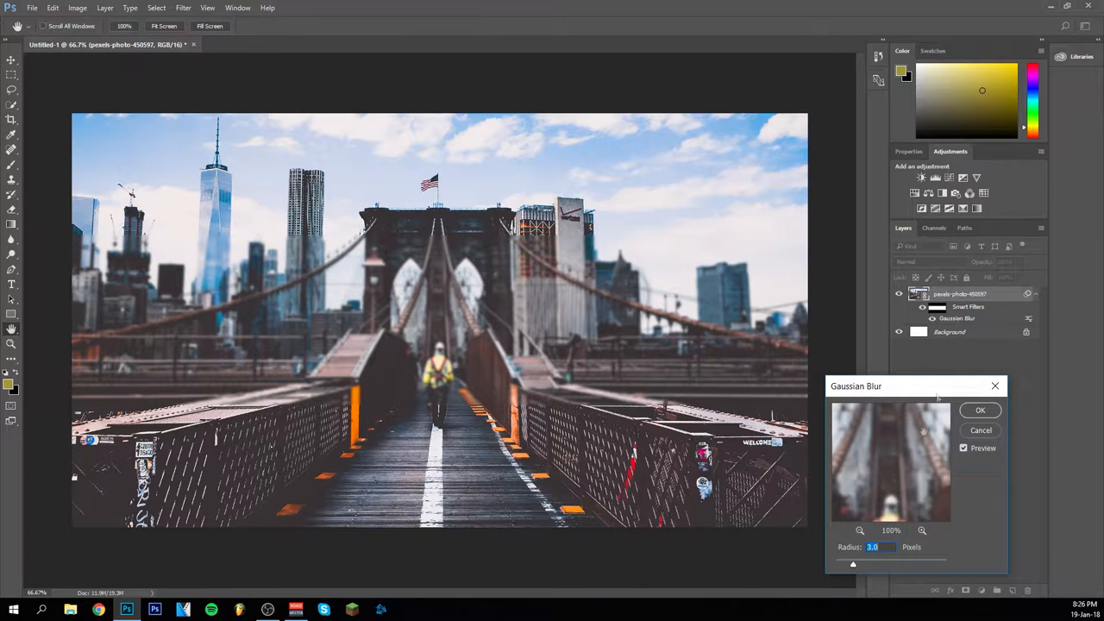
pyautogui.moveTo(910, 386); pyautogui.dragTo(856, 236)
pyautogui.write('6')
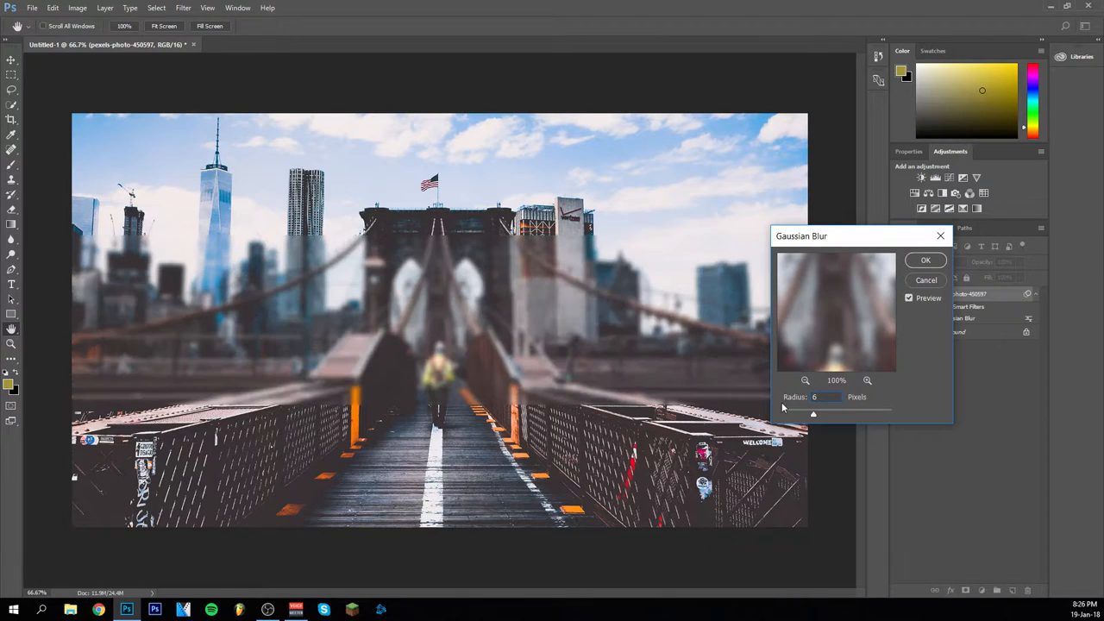
pyautogui.click(925, 260)
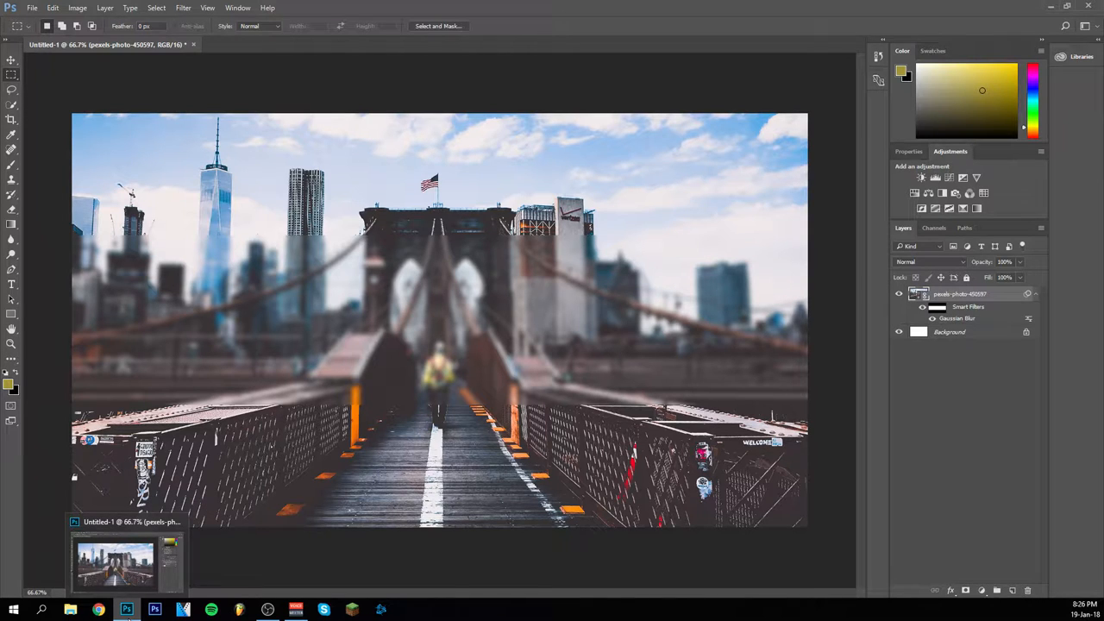
pyautogui.moveTo(296, 357)
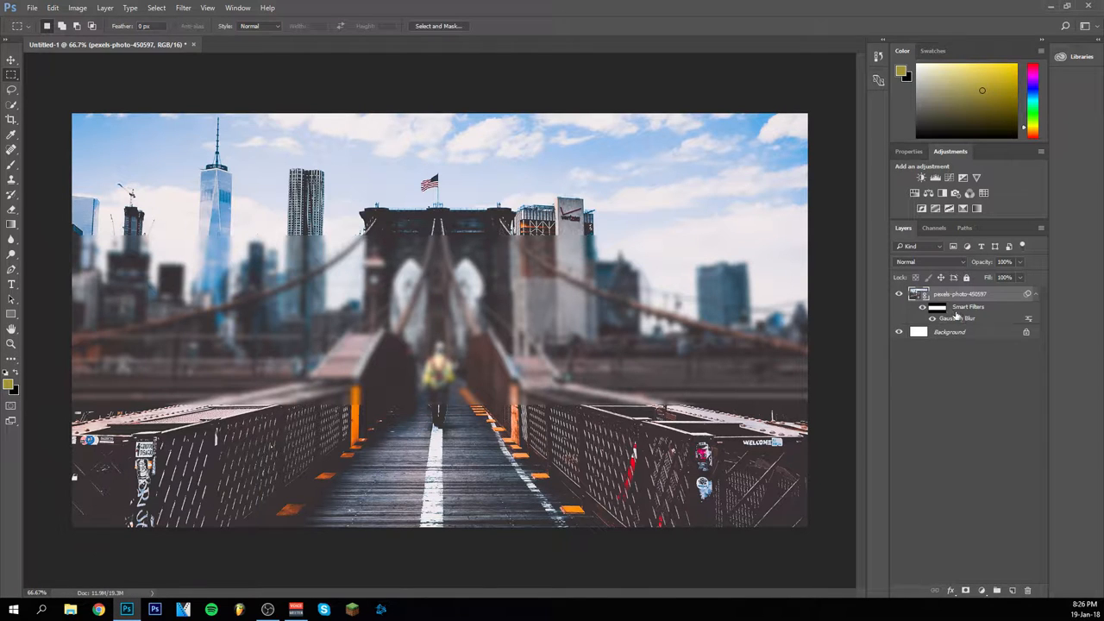
# - Revisit the Gaussian Blur settings and confirm the 6-pixel radius
pyautogui.doubleClick(958, 318)
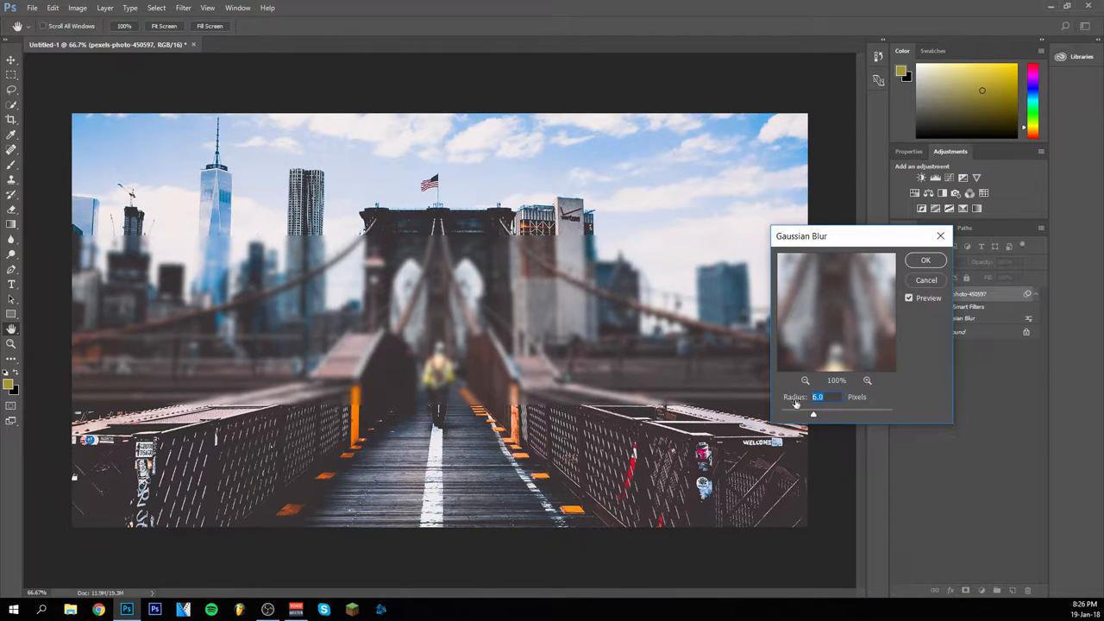
pyautogui.click(926, 259)
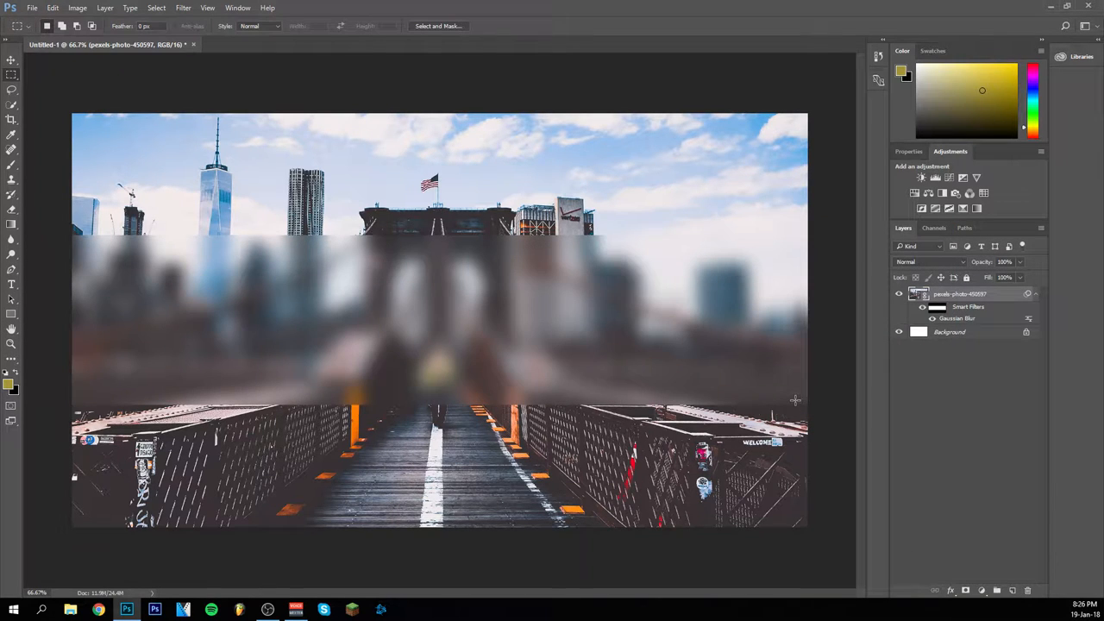
pyautogui.moveTo(127, 608)
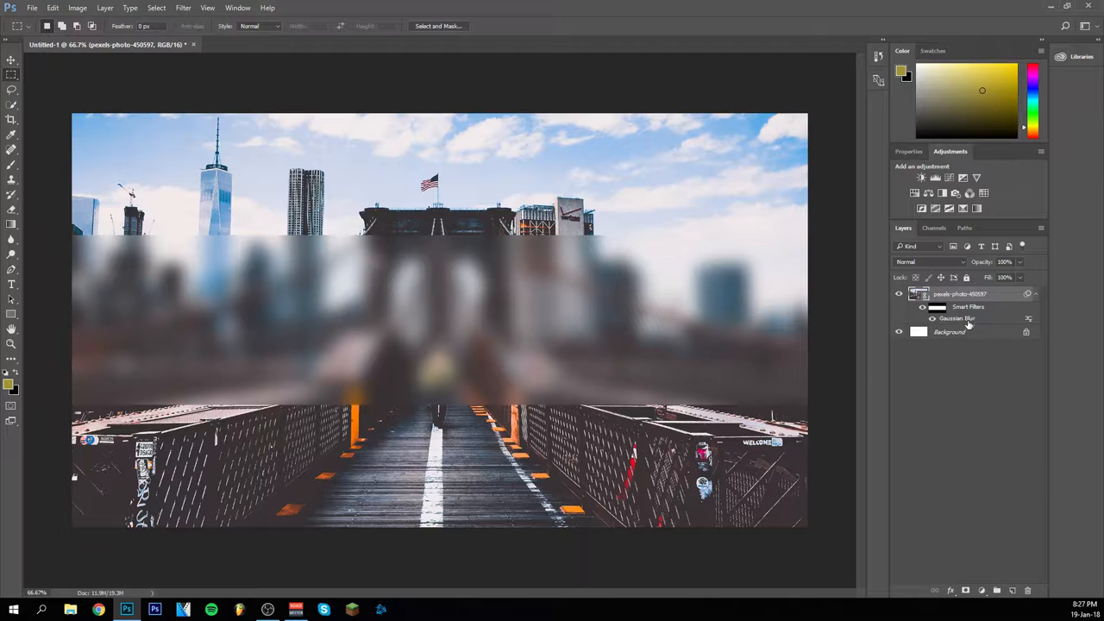
pyautogui.doubleClick(957, 318)
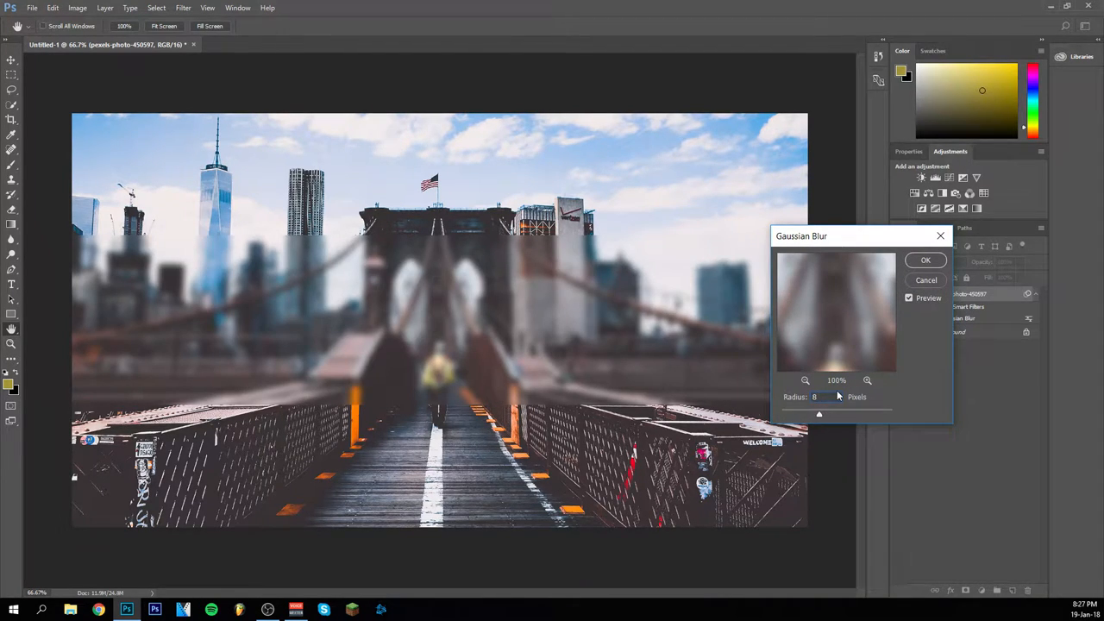
pyautogui.moveTo(819, 414); pyautogui.dragTo(812, 415)
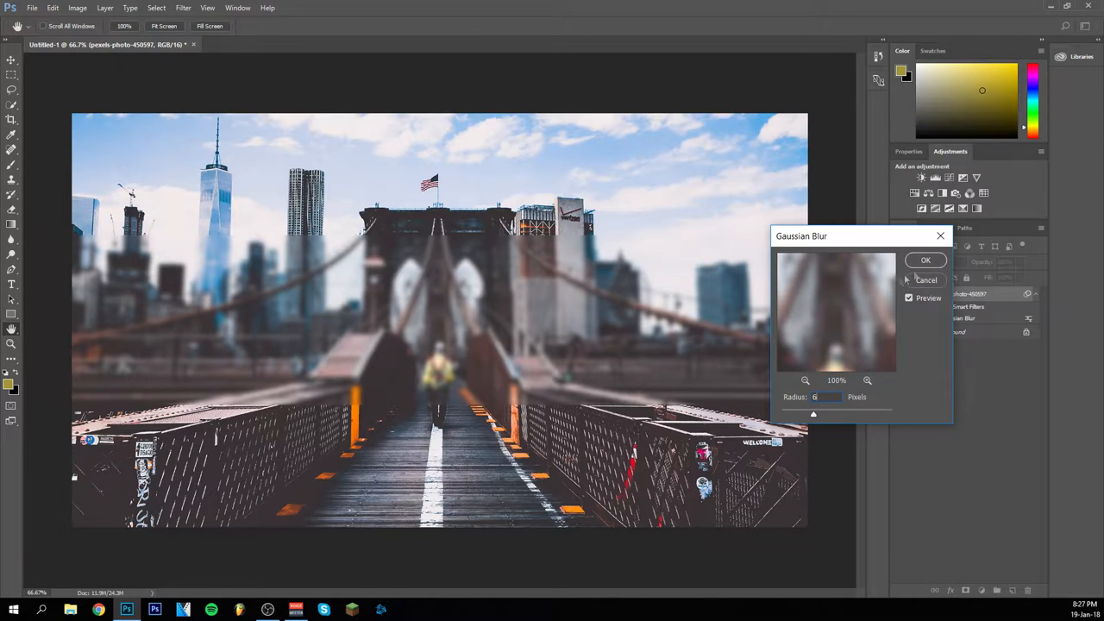
pyautogui.click(925, 260)
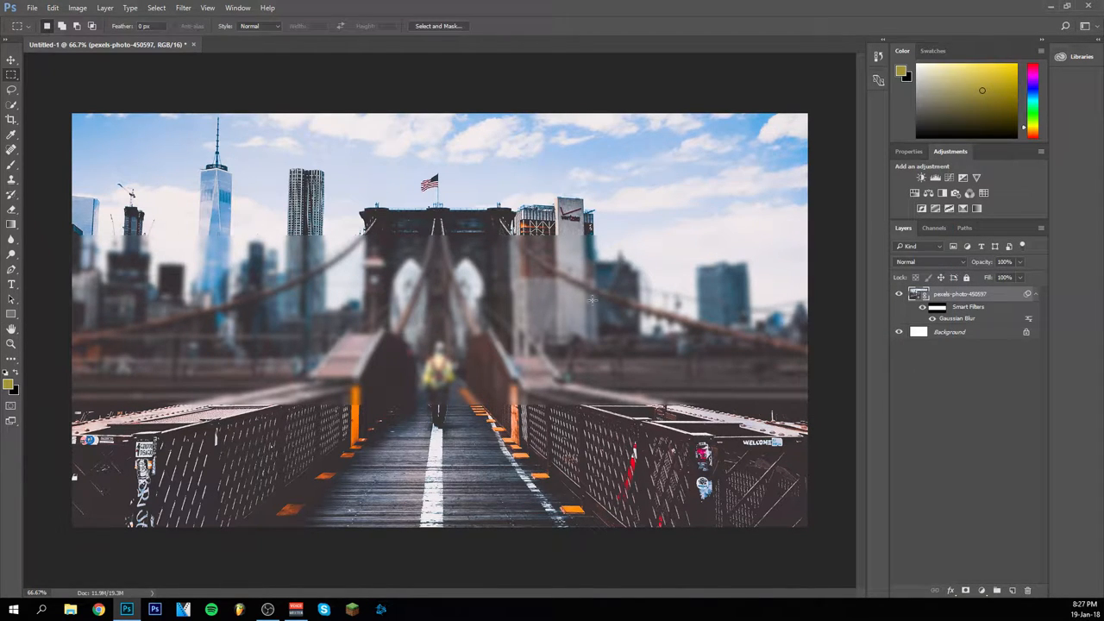
pyautogui.moveTo(336, 352)
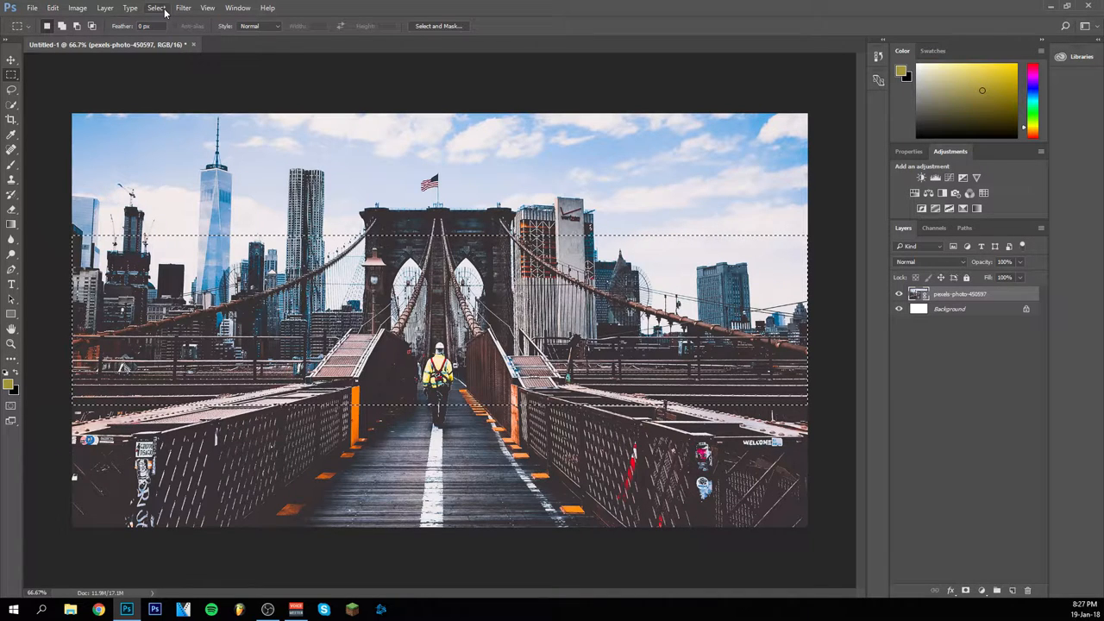
# - Revert to the unblurred photo in History and invert the selection to the top and bottom strips
pyautogui.click(156, 7)
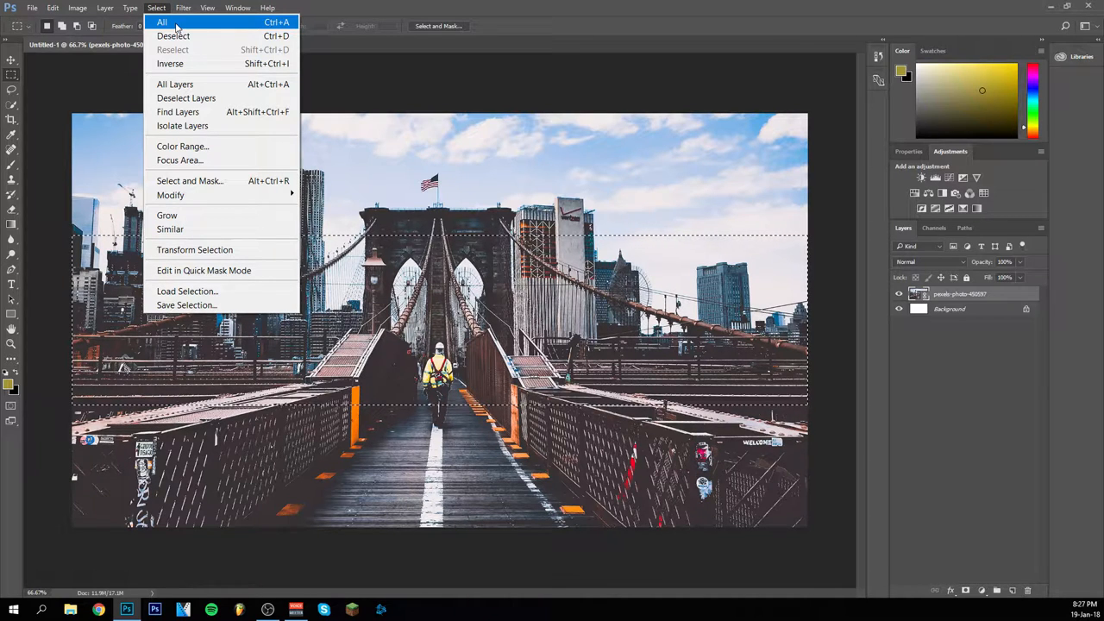
pyautogui.moveTo(175, 84)
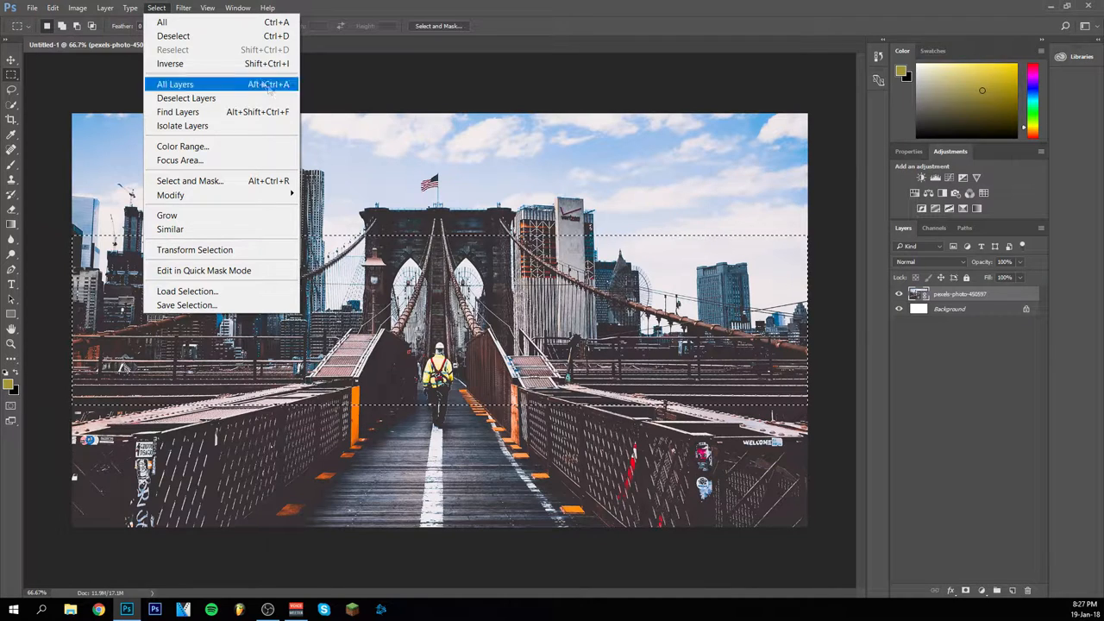
pyautogui.moveTo(172, 35)
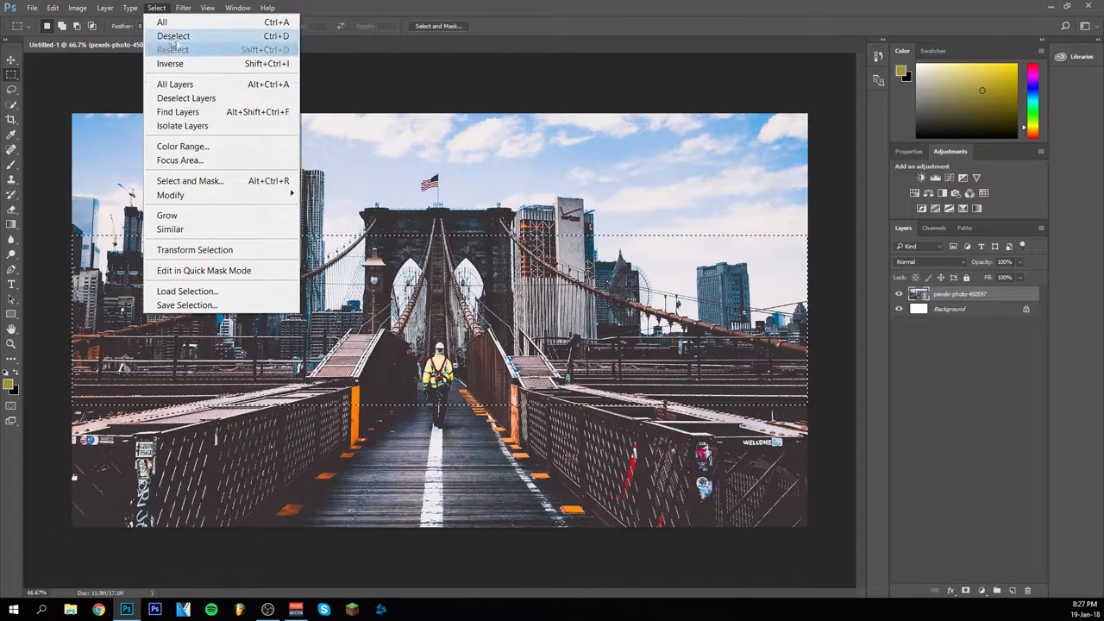
pyautogui.moveTo(172, 36)
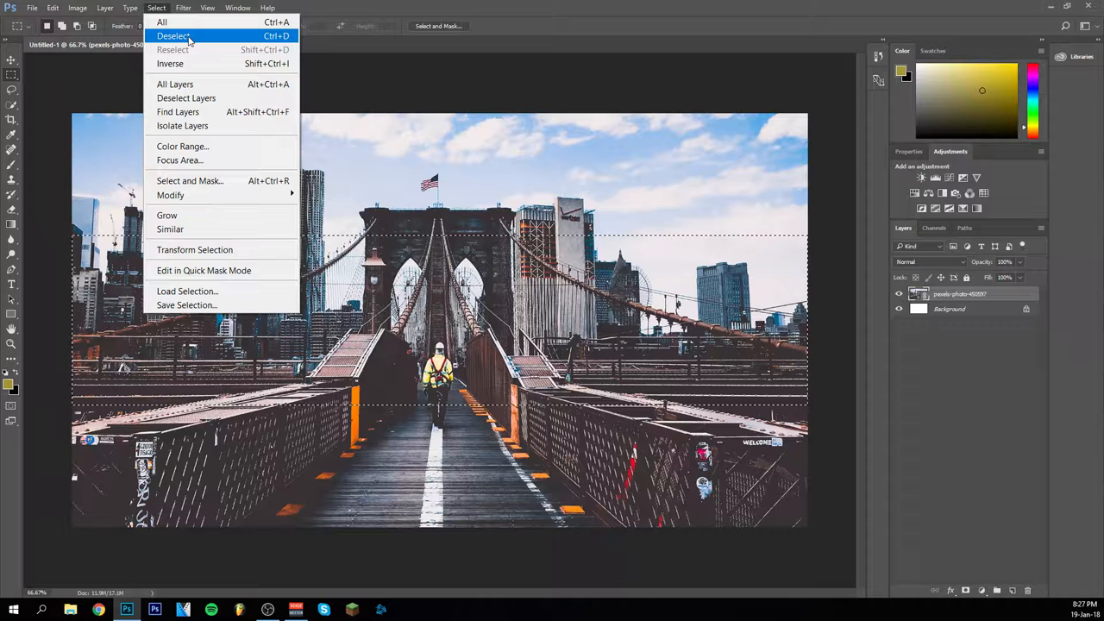
pyautogui.moveTo(170, 63)
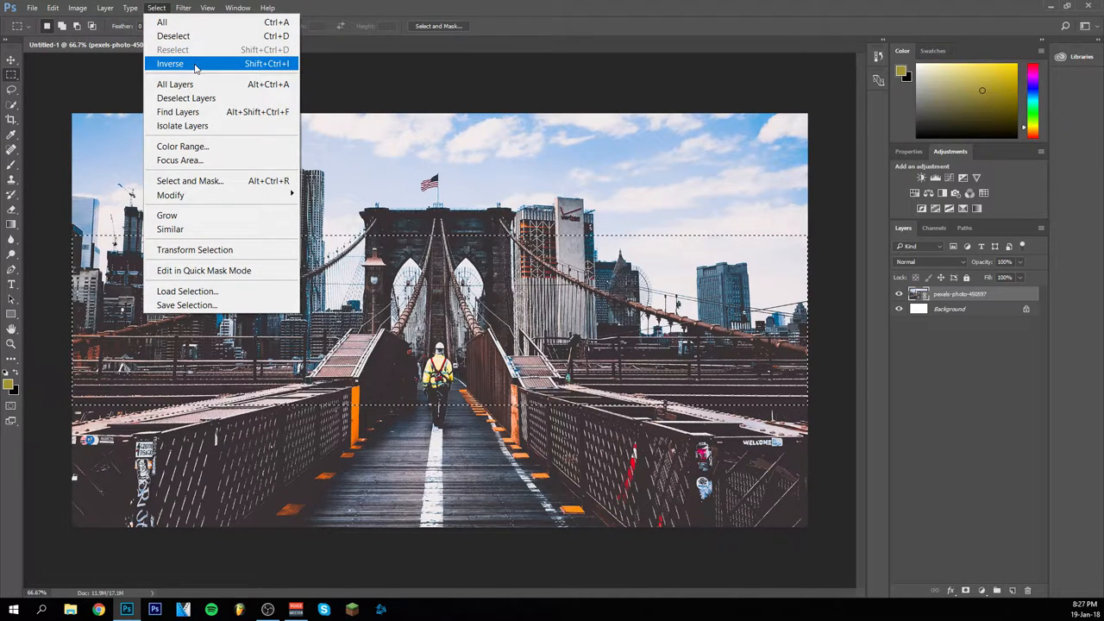
pyautogui.click(169, 63)
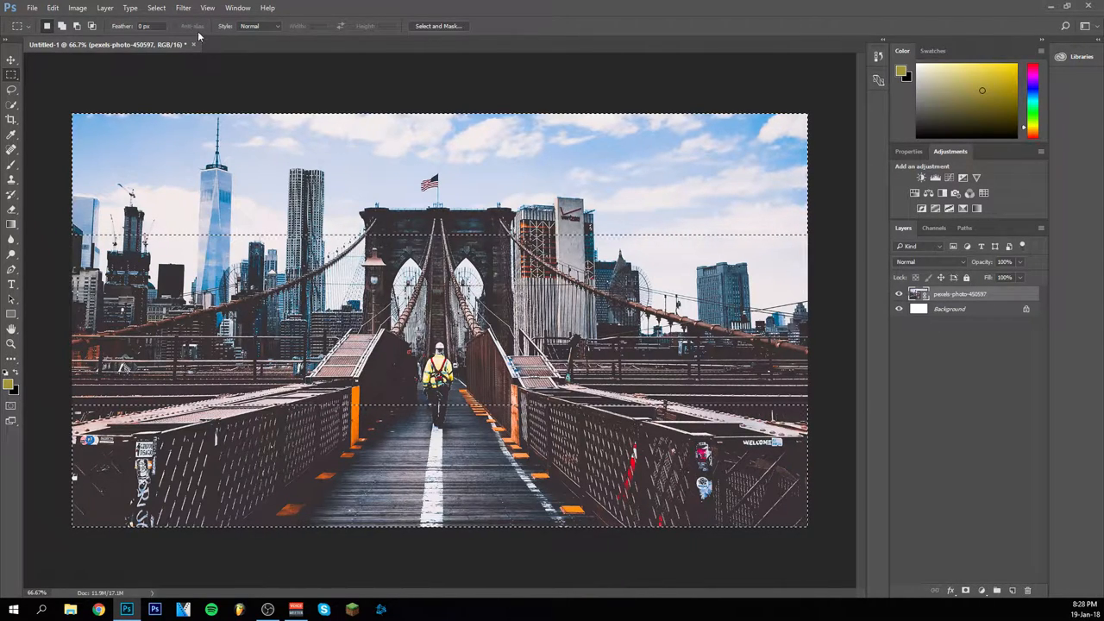
pyautogui.click(183, 7)
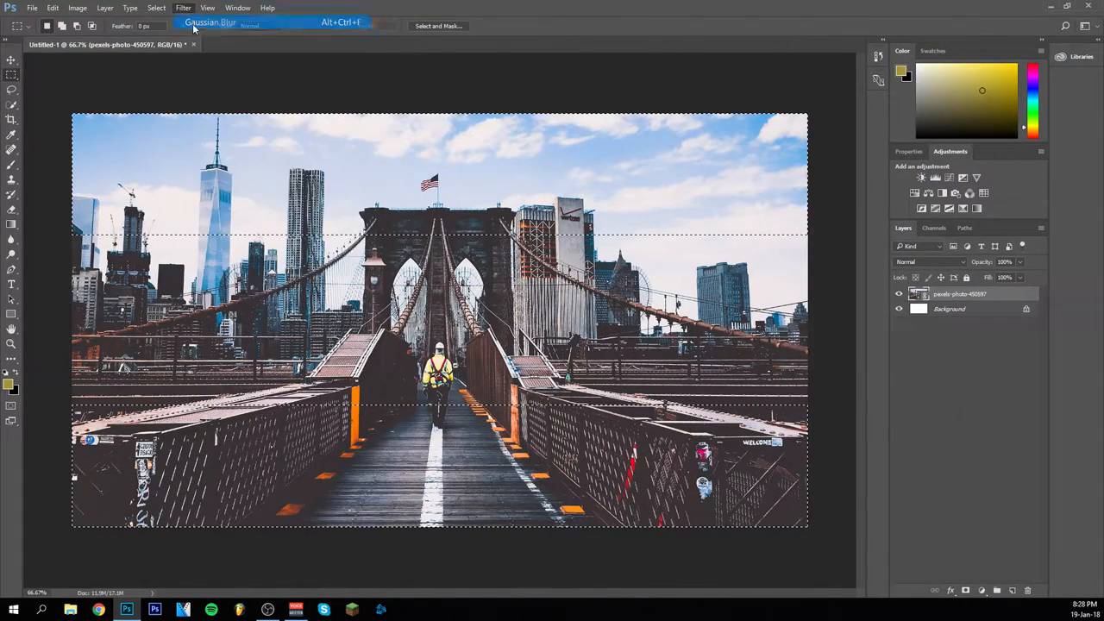
pyautogui.click(209, 22)
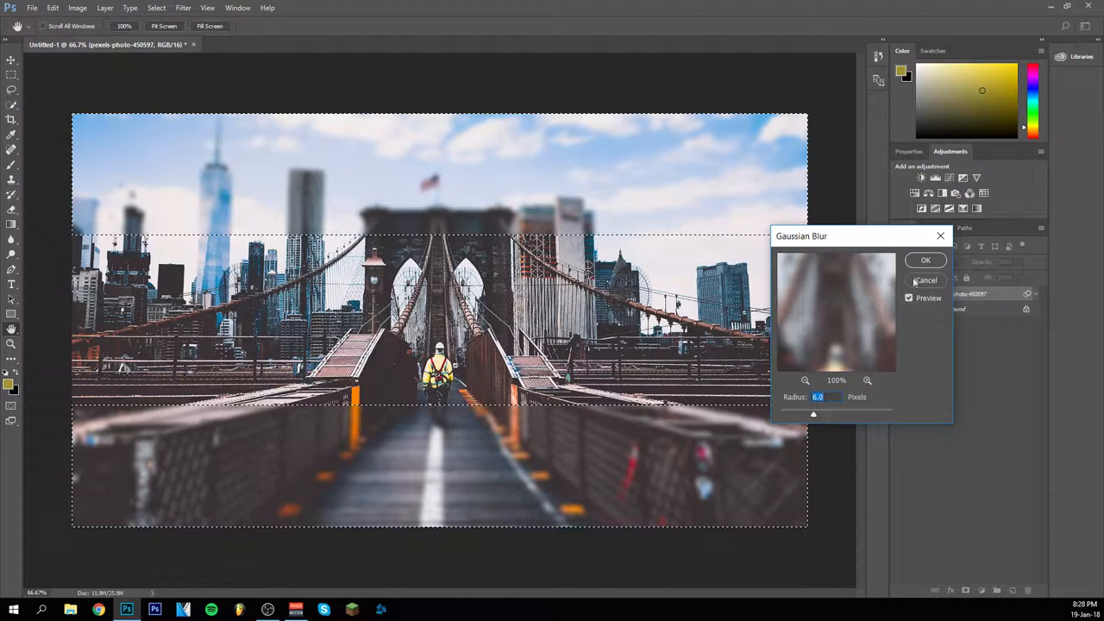
pyautogui.click(925, 259)
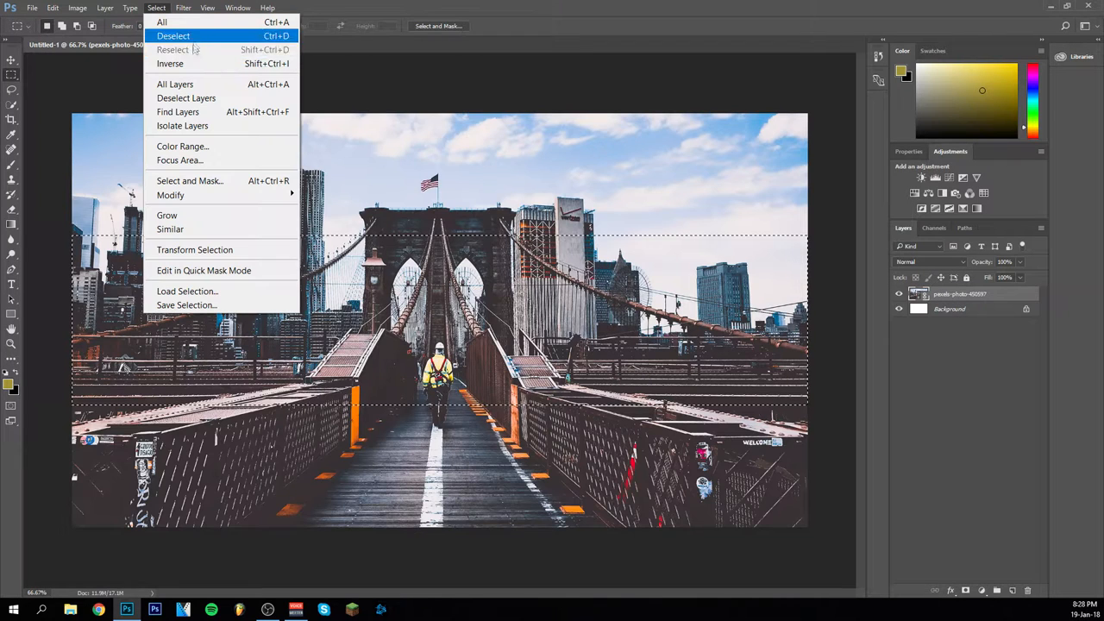
pyautogui.moveTo(177, 112)
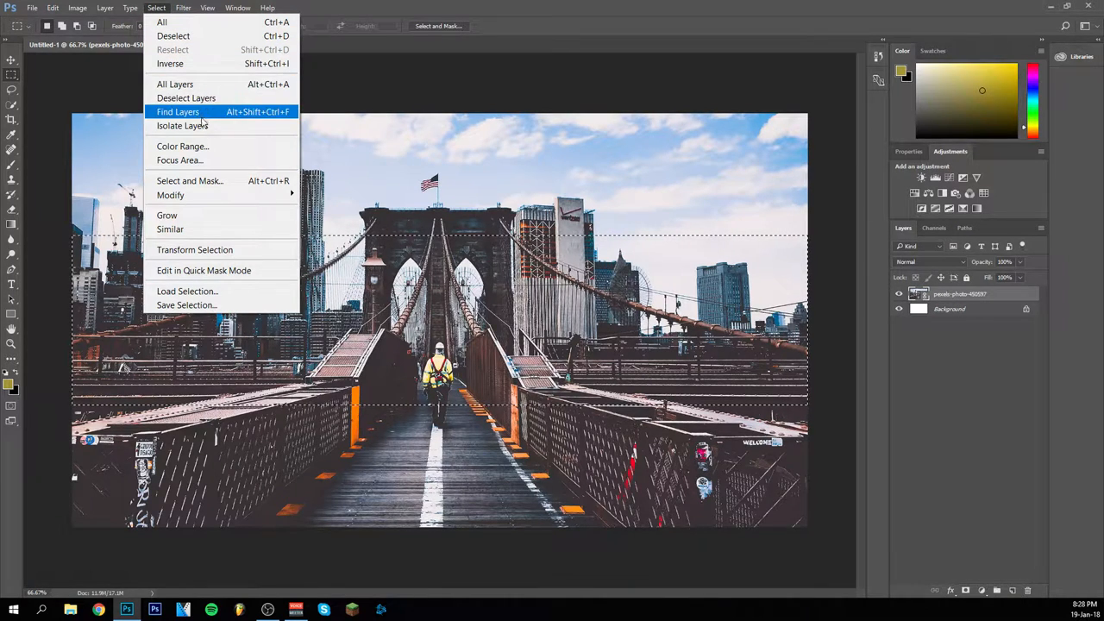
pyautogui.moveTo(204, 132)
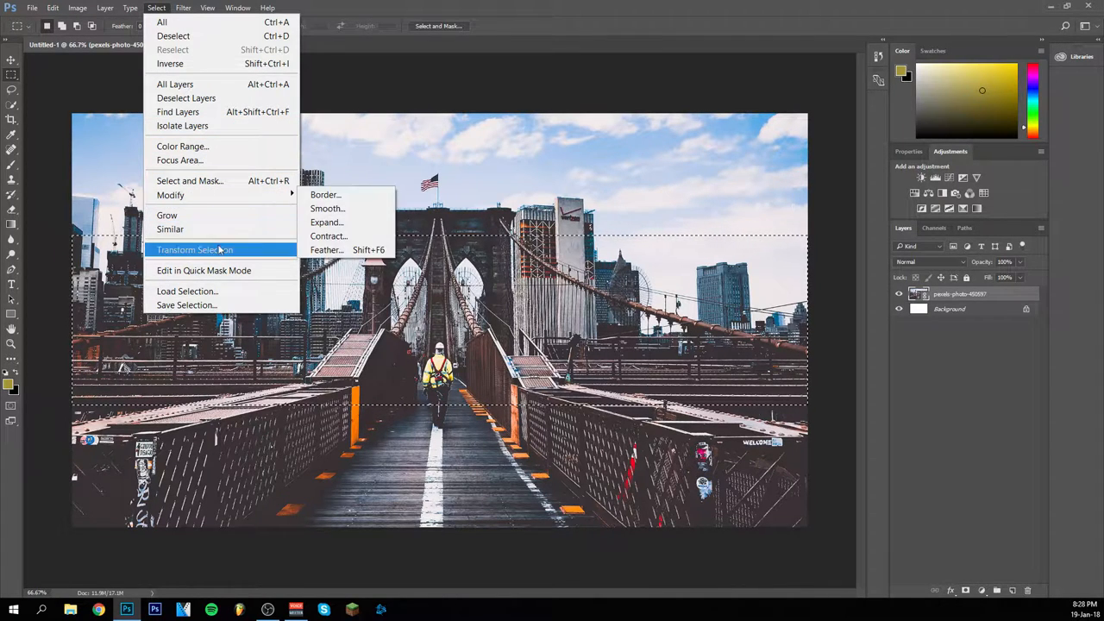
# - Attempt Transform Selection to narrow the band, which fails on the uneditable smart object
pyautogui.click(194, 249)
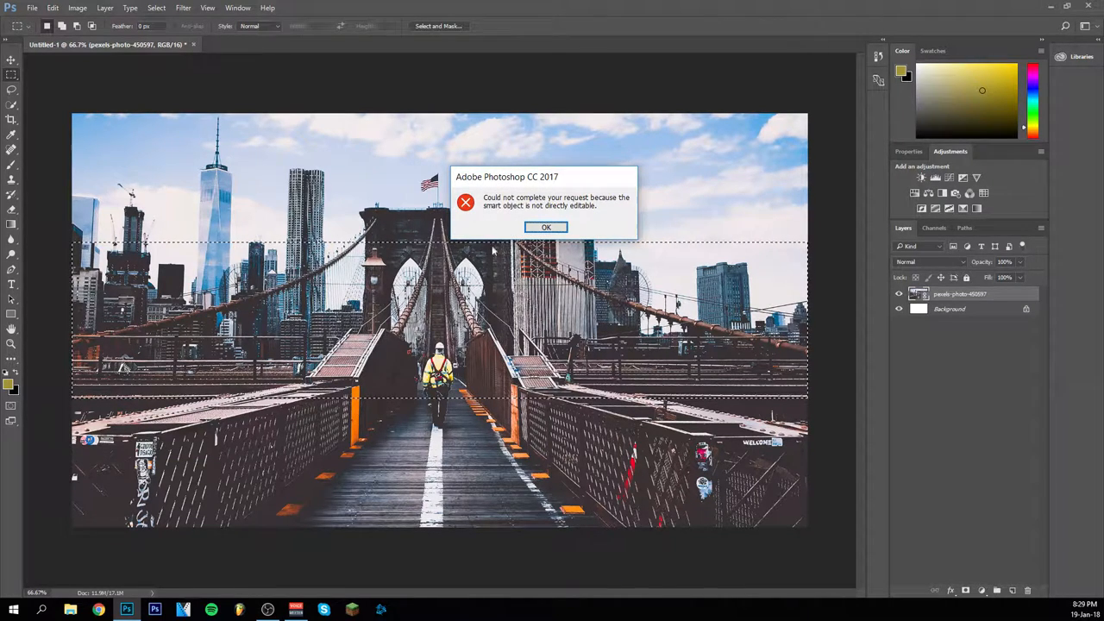
pyautogui.moveTo(612, 216)
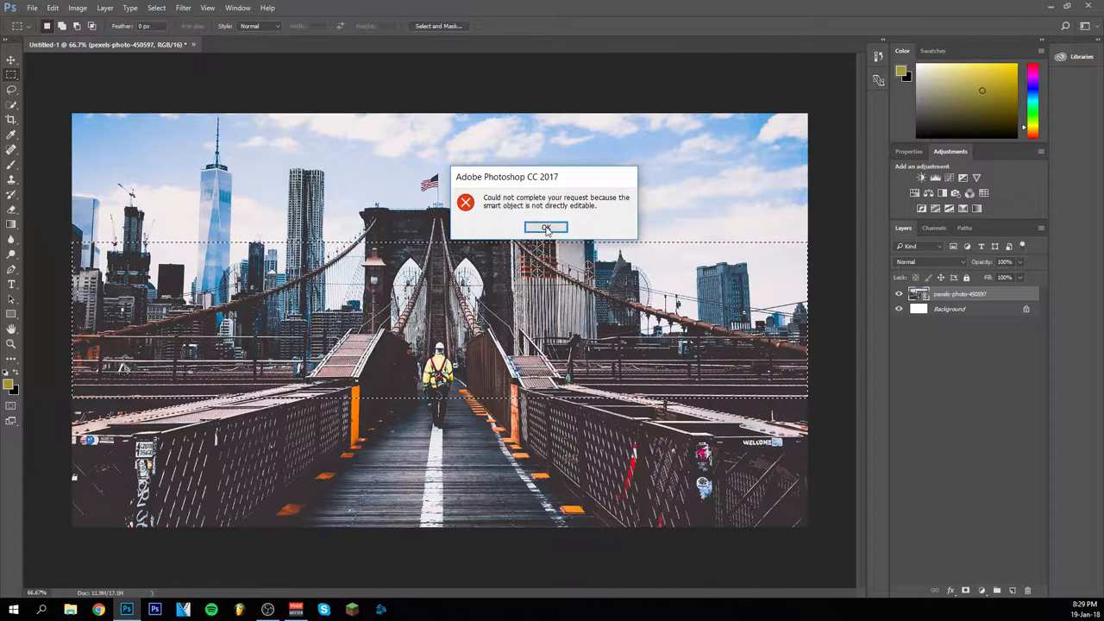
pyautogui.click(545, 227)
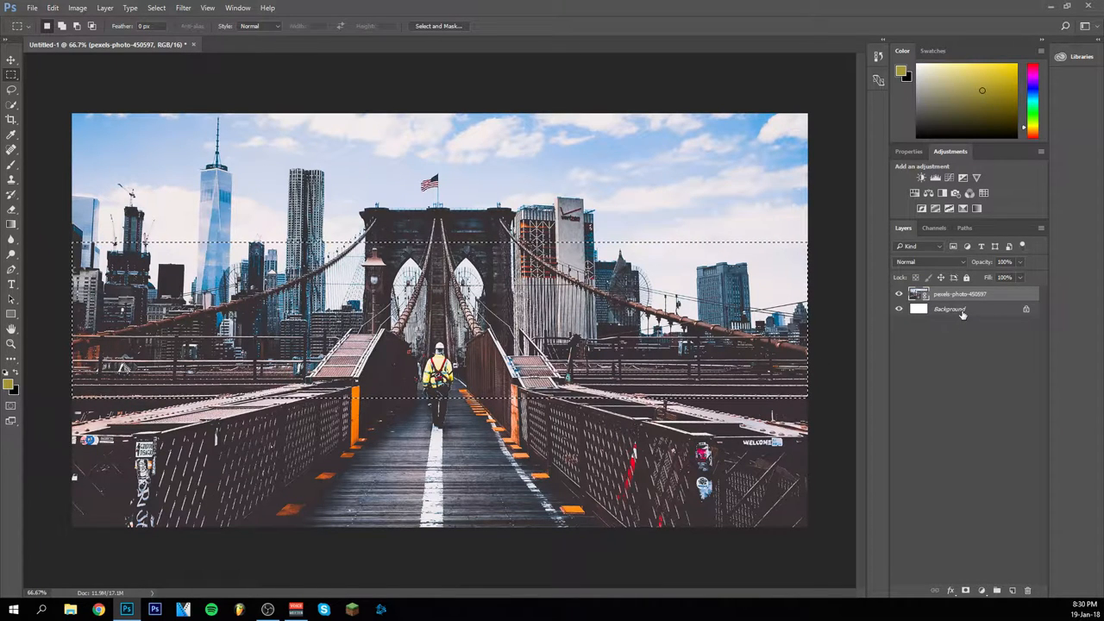
# - Rasterize the pexels-photo bridge layer so its pixels are directly editable
pyautogui.click(32, 8)
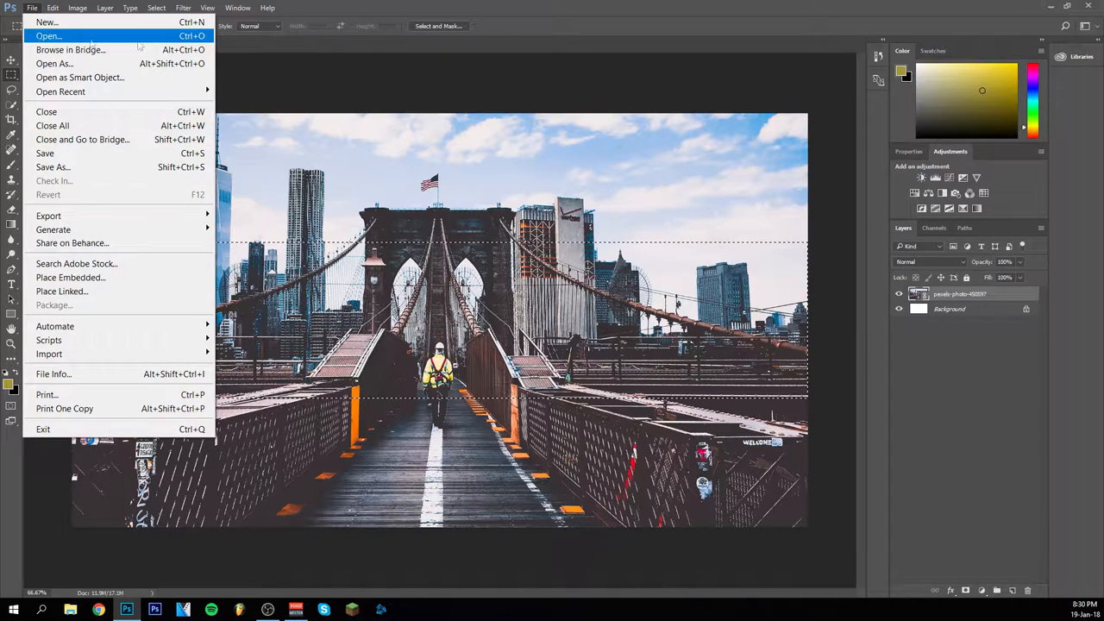
pyautogui.moveTo(328, 56)
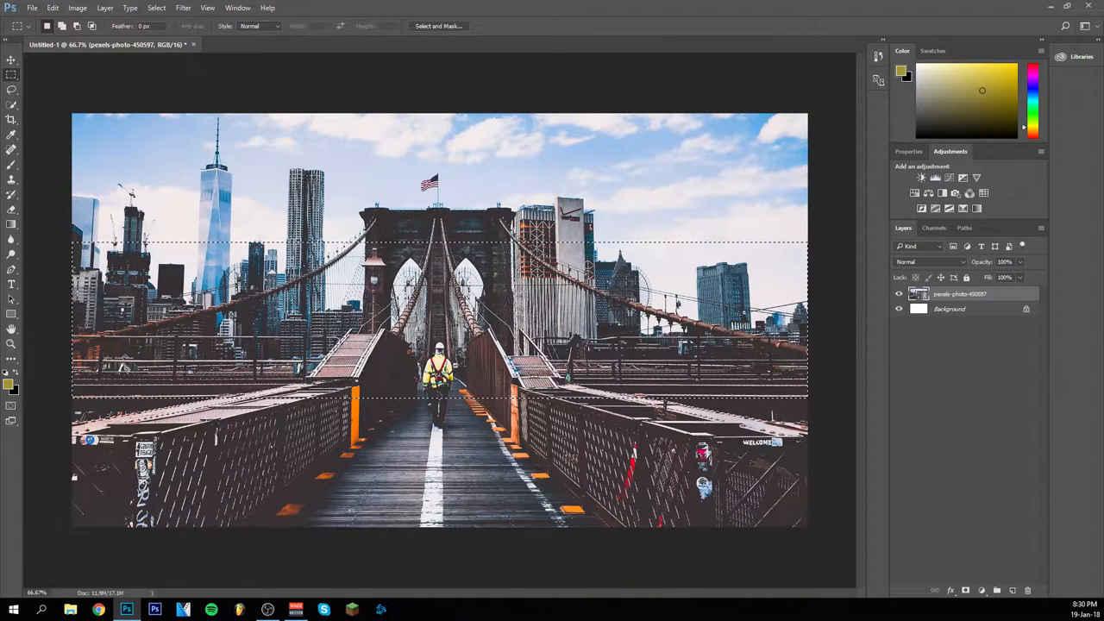
pyautogui.rightClick(960, 294)
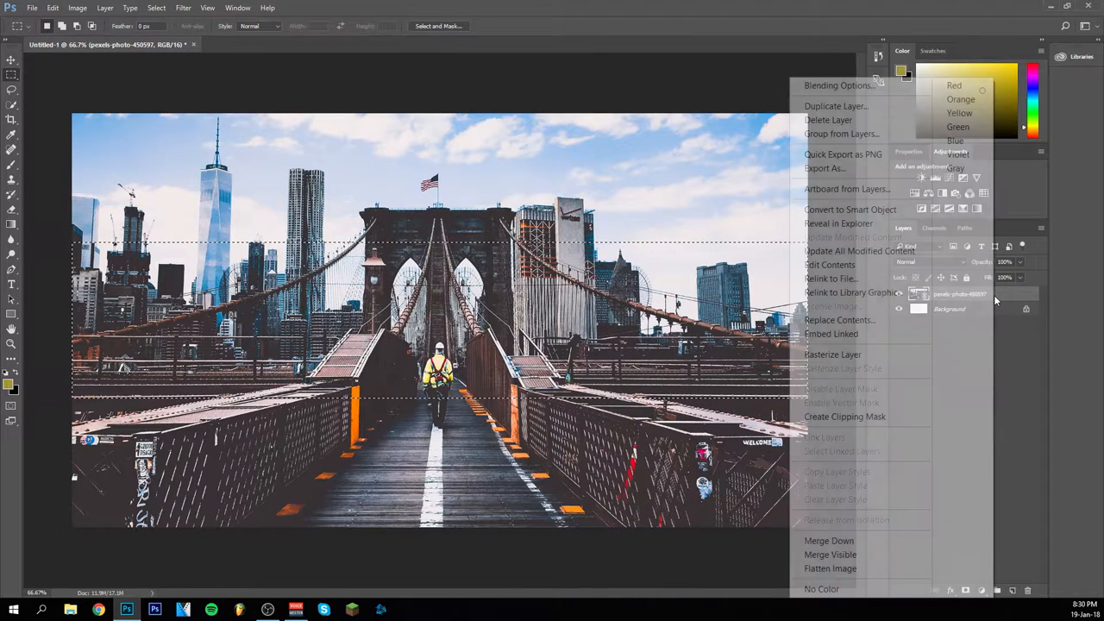
pyautogui.moveTo(852, 292)
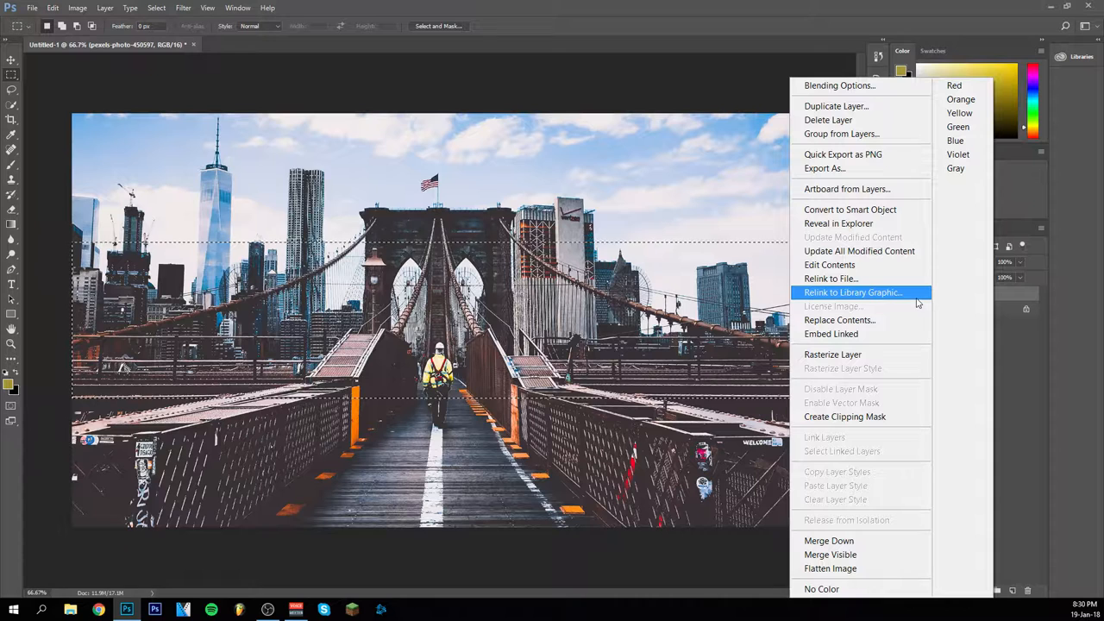
pyautogui.moveTo(832, 355)
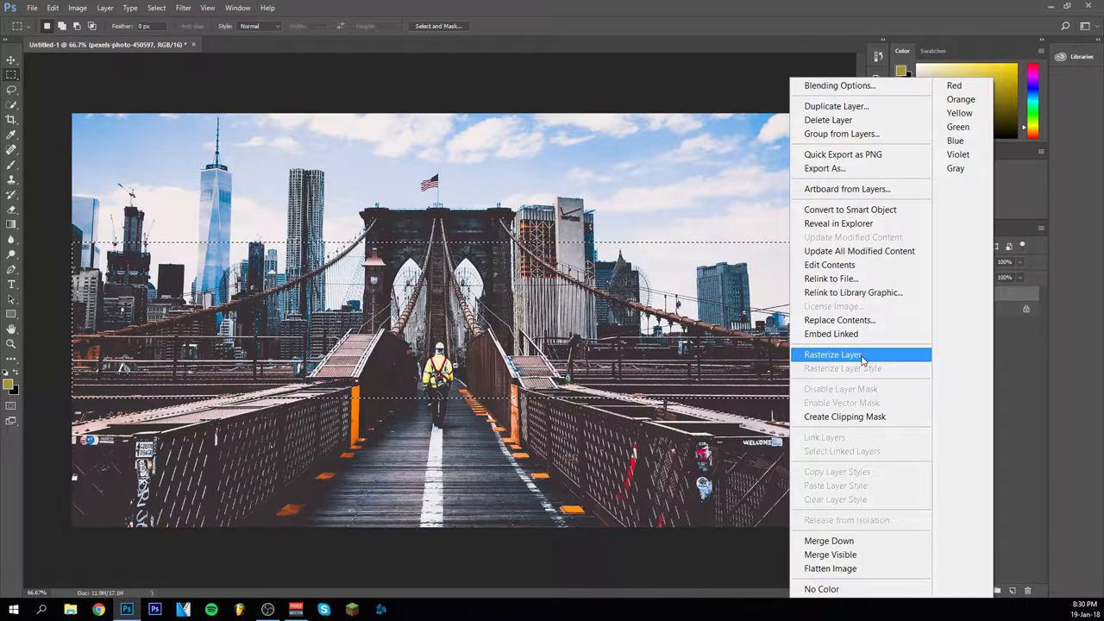
pyautogui.click(832, 355)
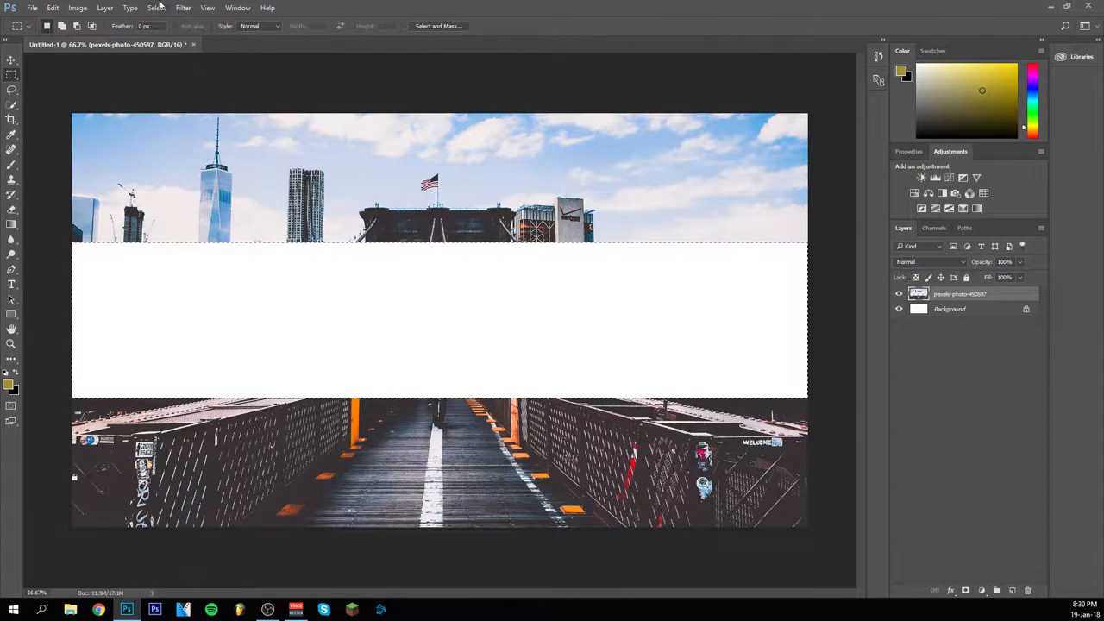
pyautogui.moveTo(396, 172)
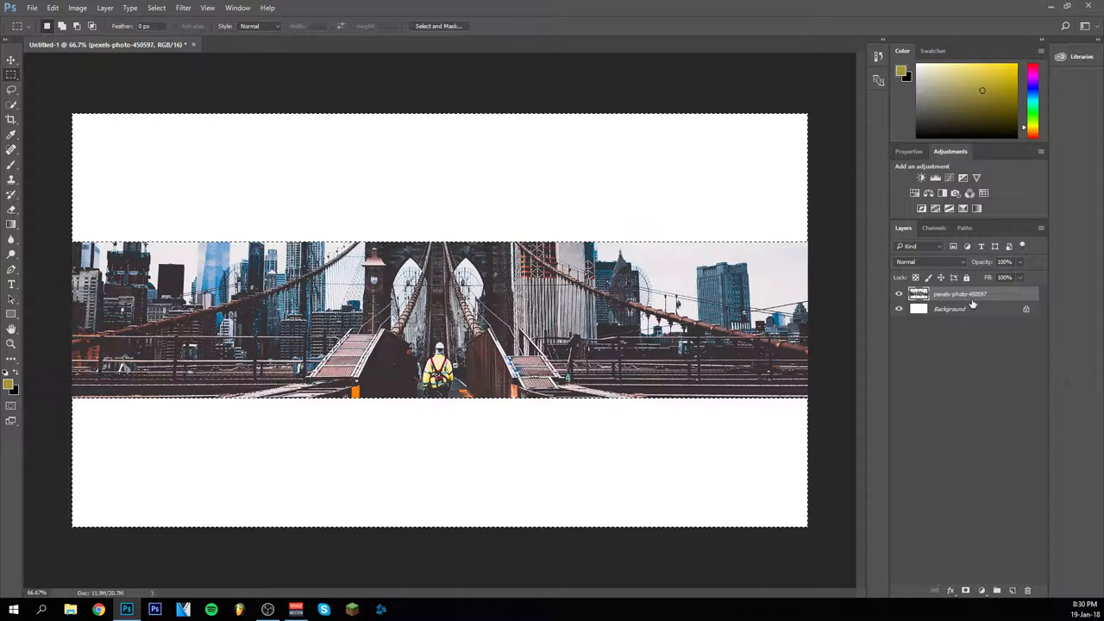
# - Convert Background to Layer 0 and apply a black Color Overlay layer style
pyautogui.doubleClick(950, 309)
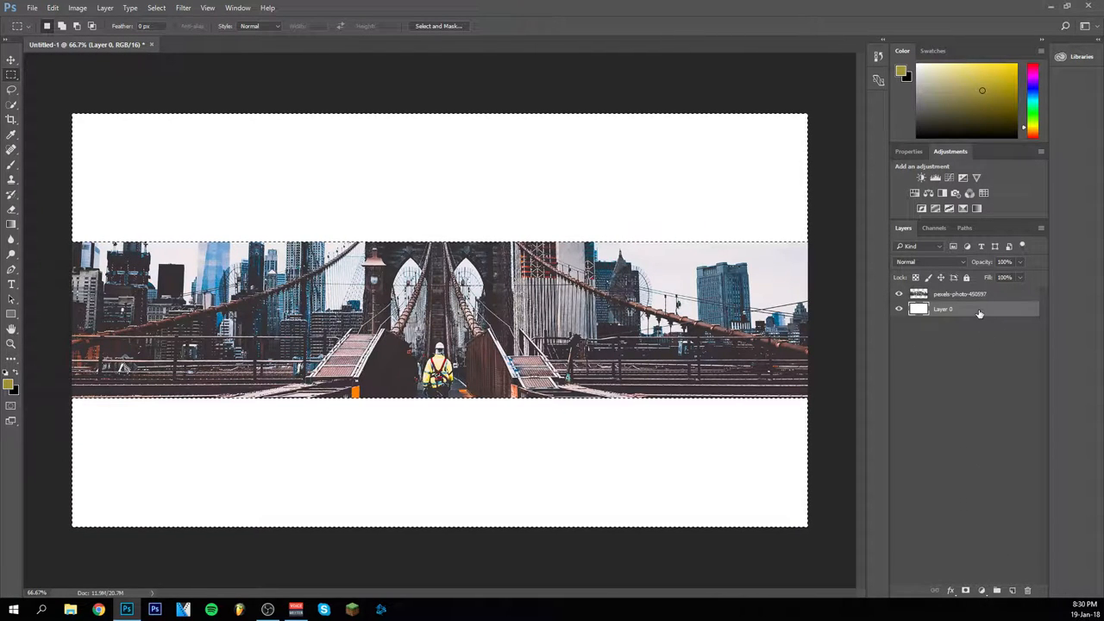
pyautogui.doubleClick(957, 309)
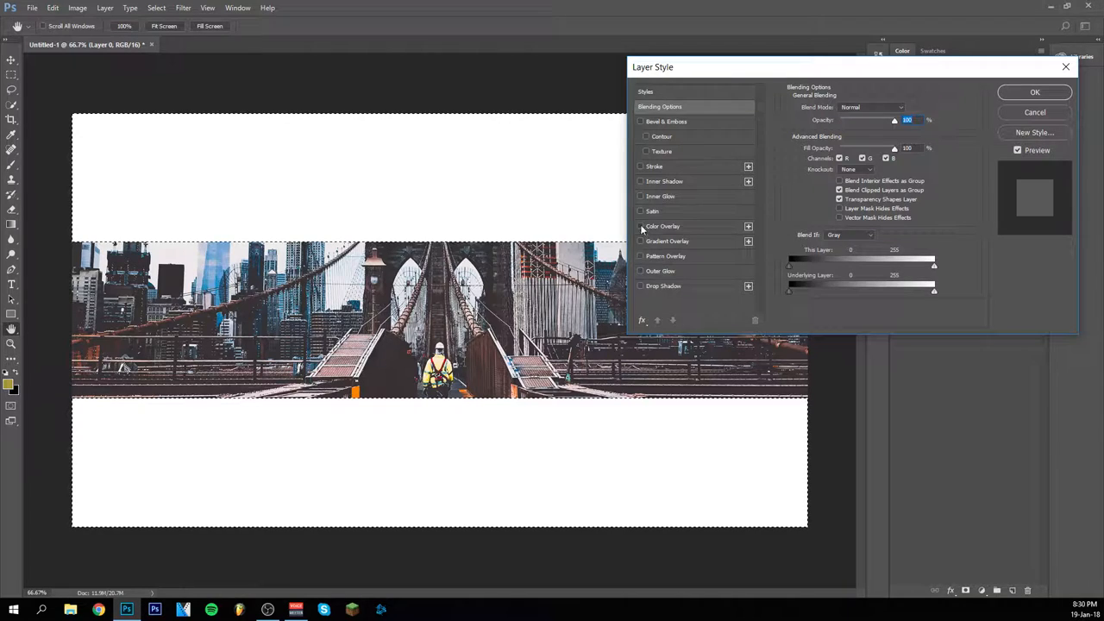
pyautogui.click(640, 226)
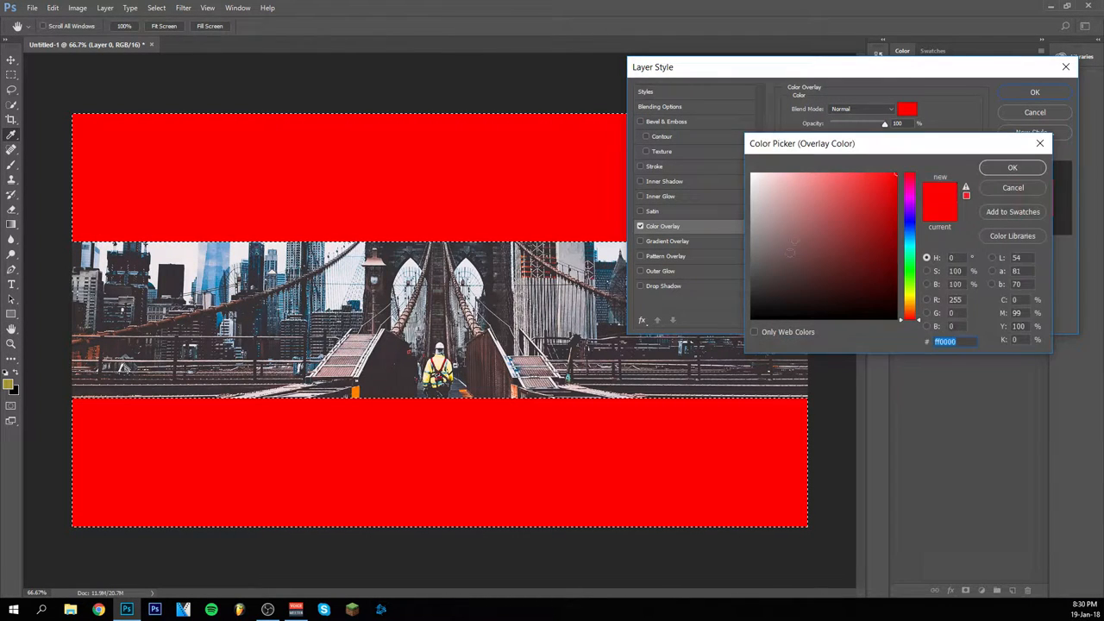
pyautogui.click(1013, 168)
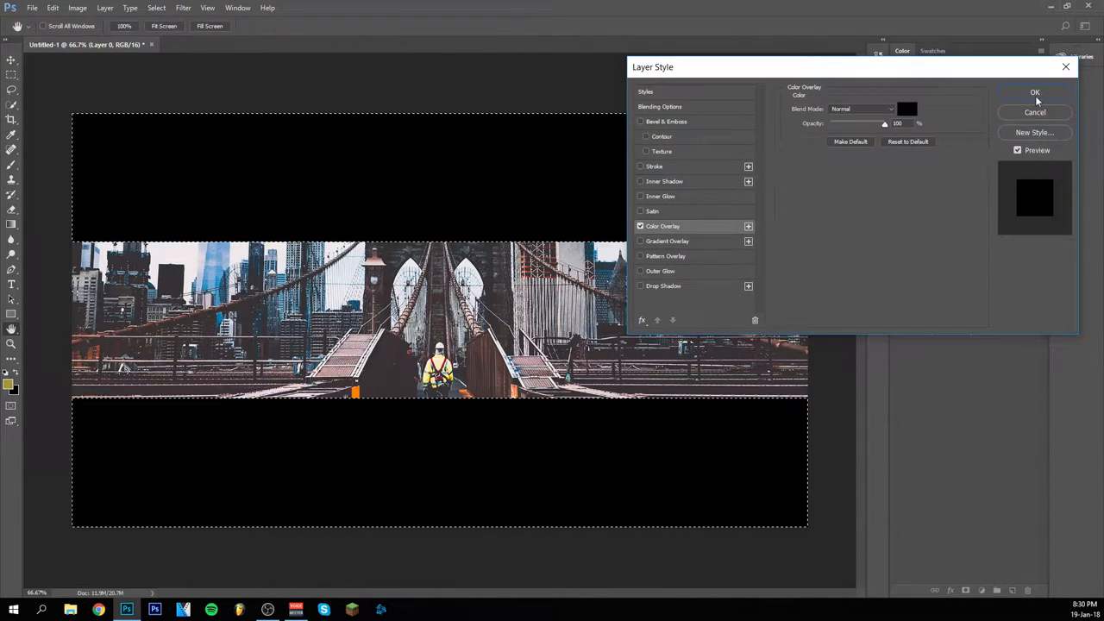
pyautogui.click(1035, 93)
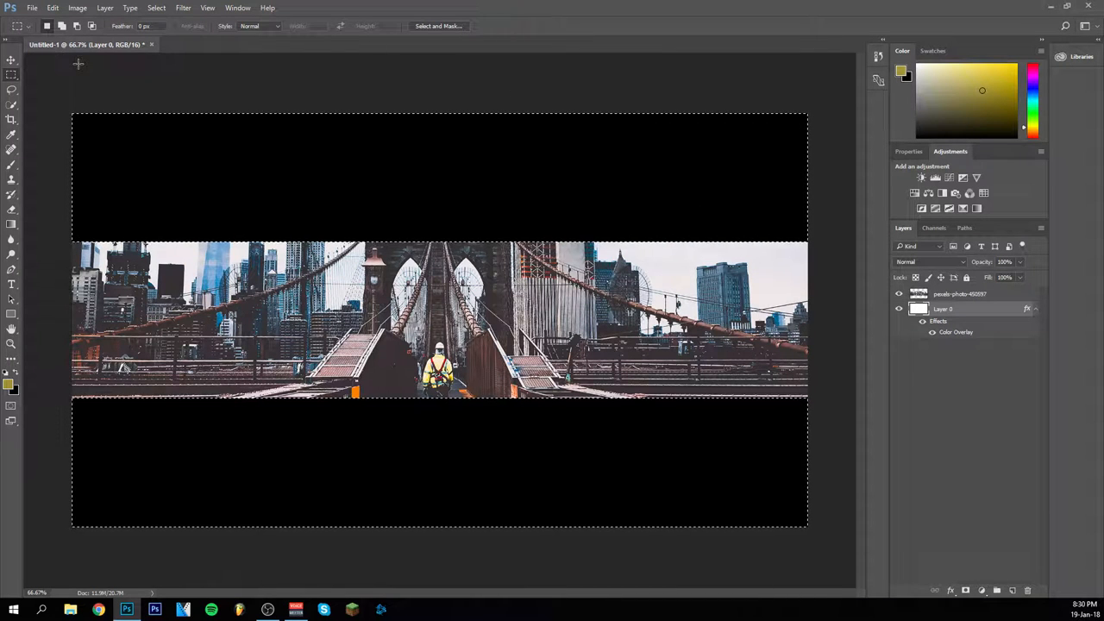
pyautogui.click(156, 7)
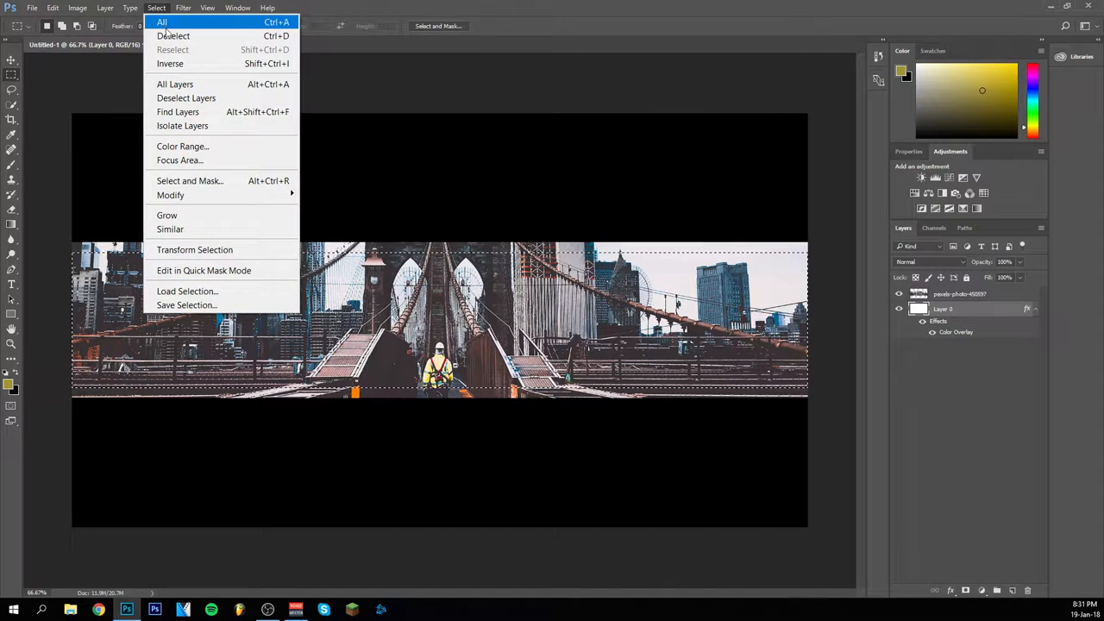
# - Remove the marquee selection with Select > Deselect
pyautogui.click(162, 21)
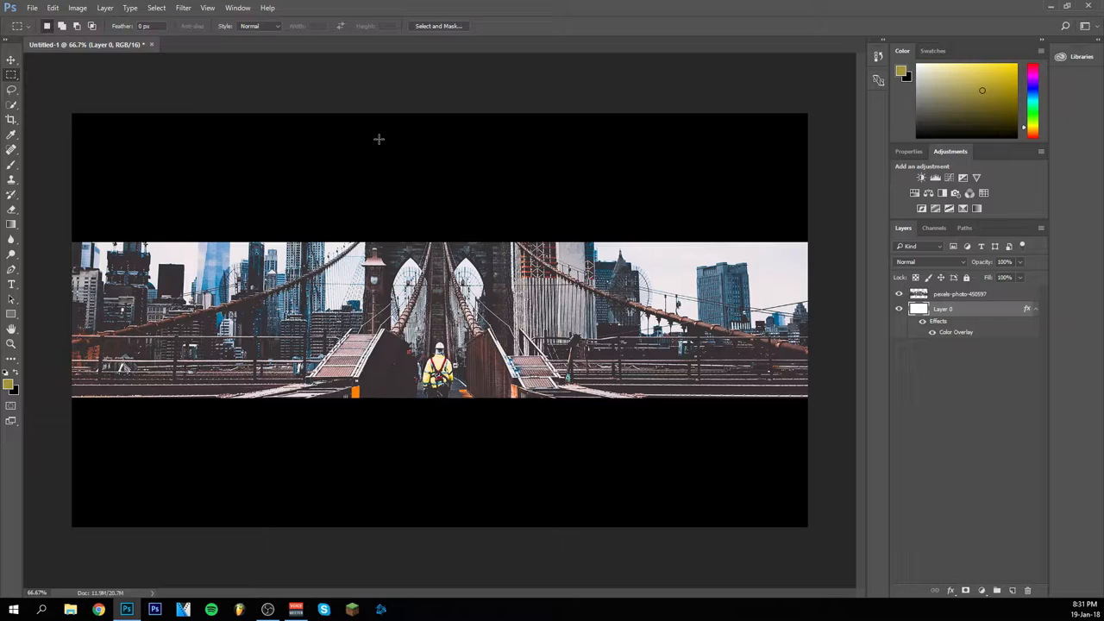
pyautogui.moveTo(121, 205)
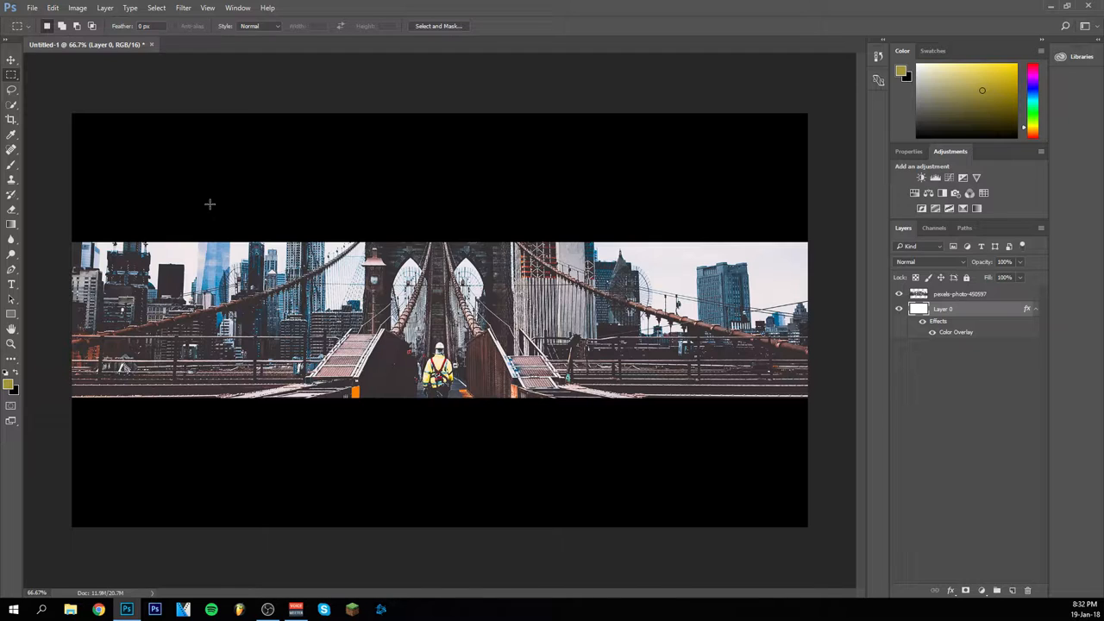
pyautogui.moveTo(41, 78)
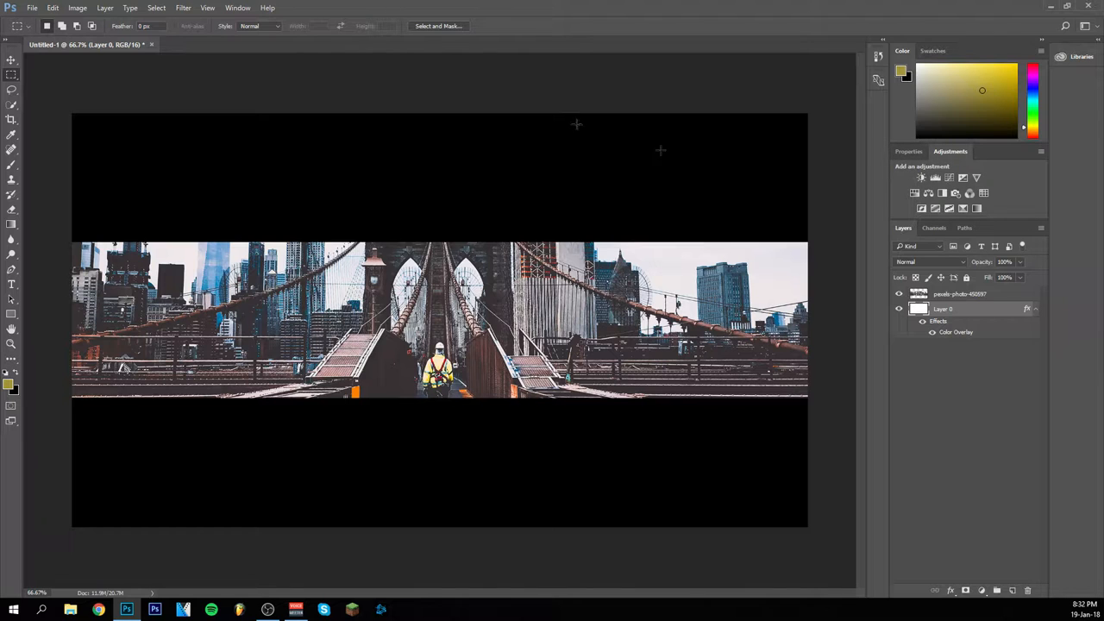
pyautogui.click(182, 8)
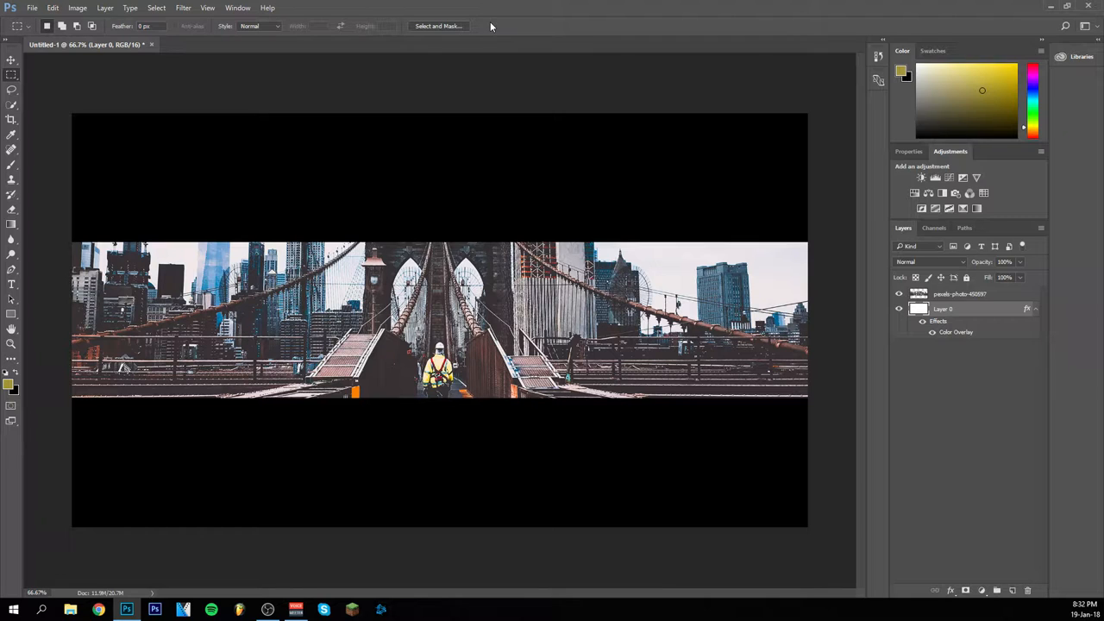
pyautogui.moveTo(147, 103)
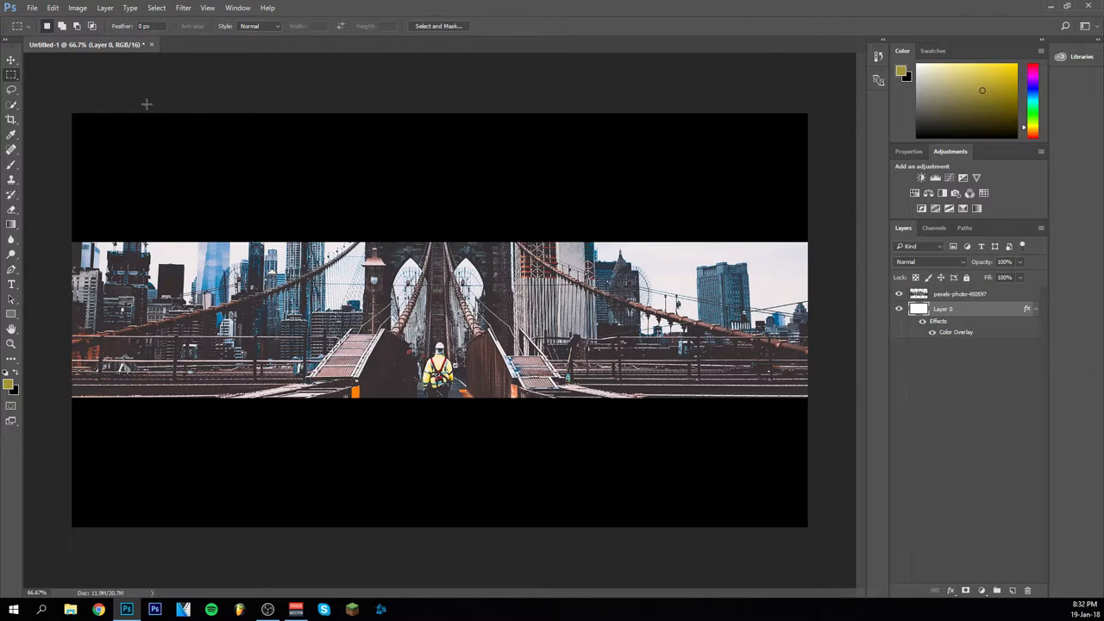